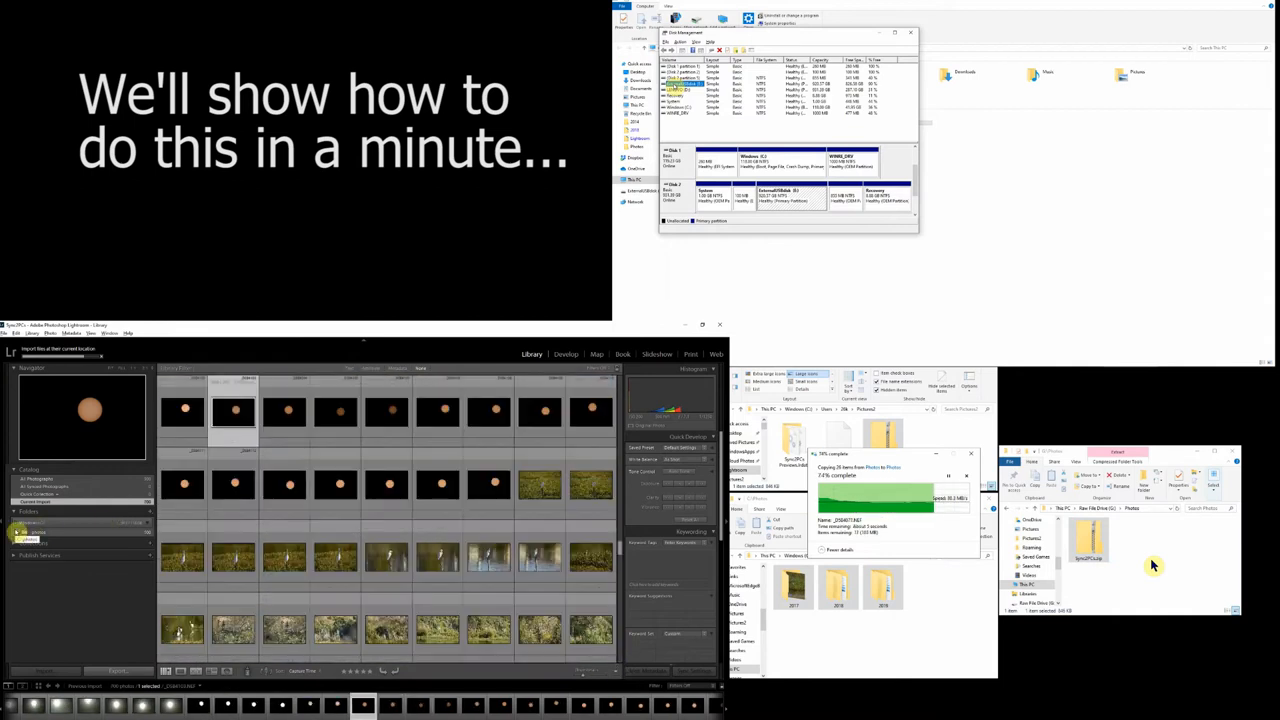
Assign the external drive's volume a new drive letter via Change Drive Letter and Paths.
right_click(682, 88)
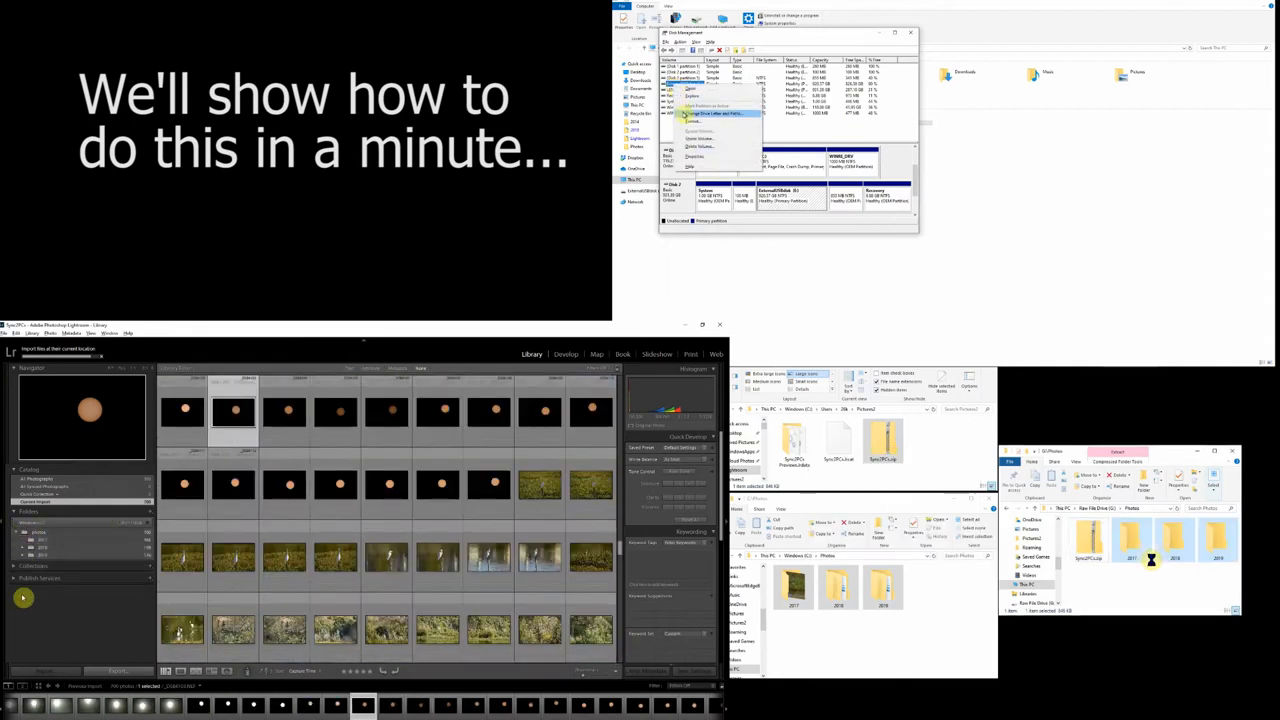
click(708, 114)
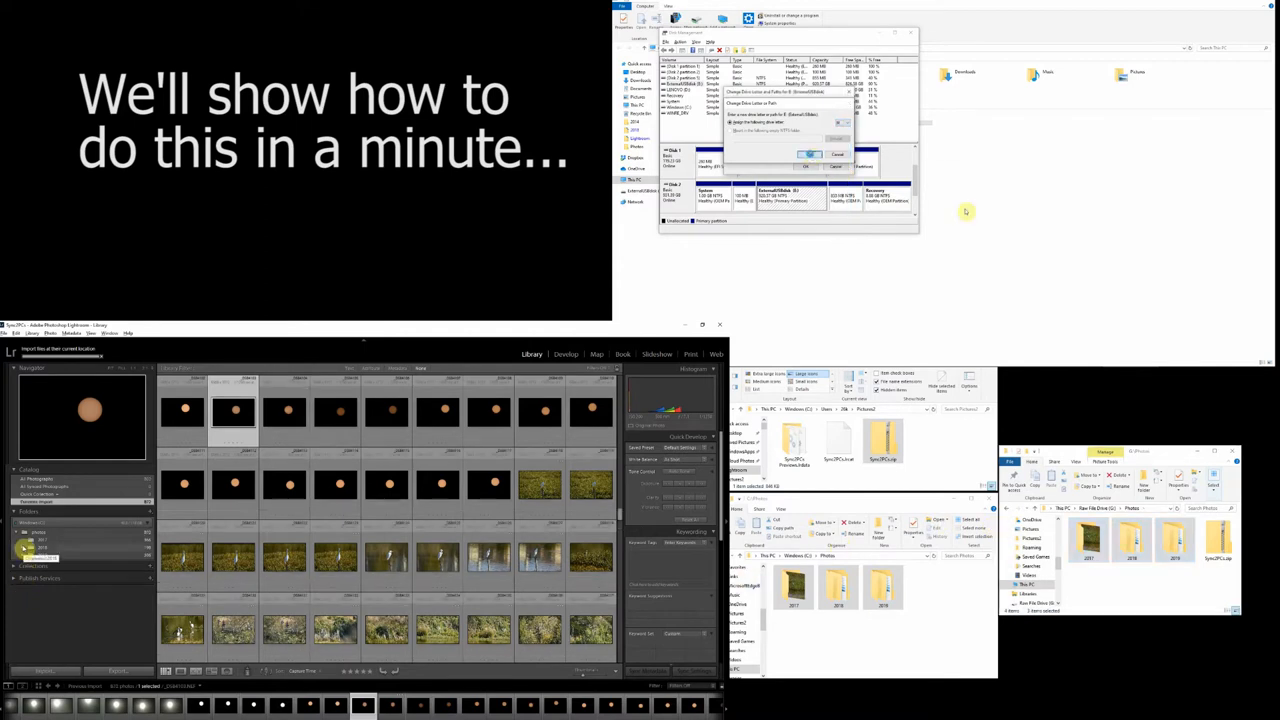
click(838, 152)
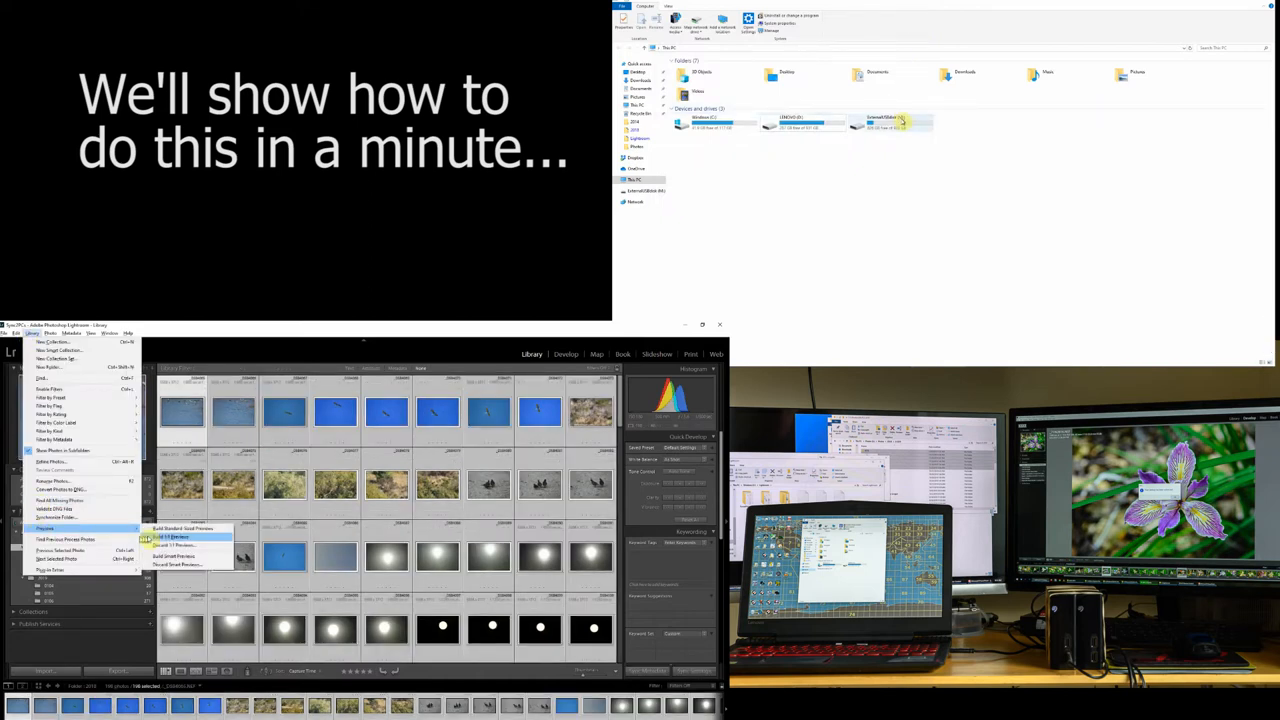
Build smart previews for all photos in the selected catalog folders with Build All.
click(176, 548)
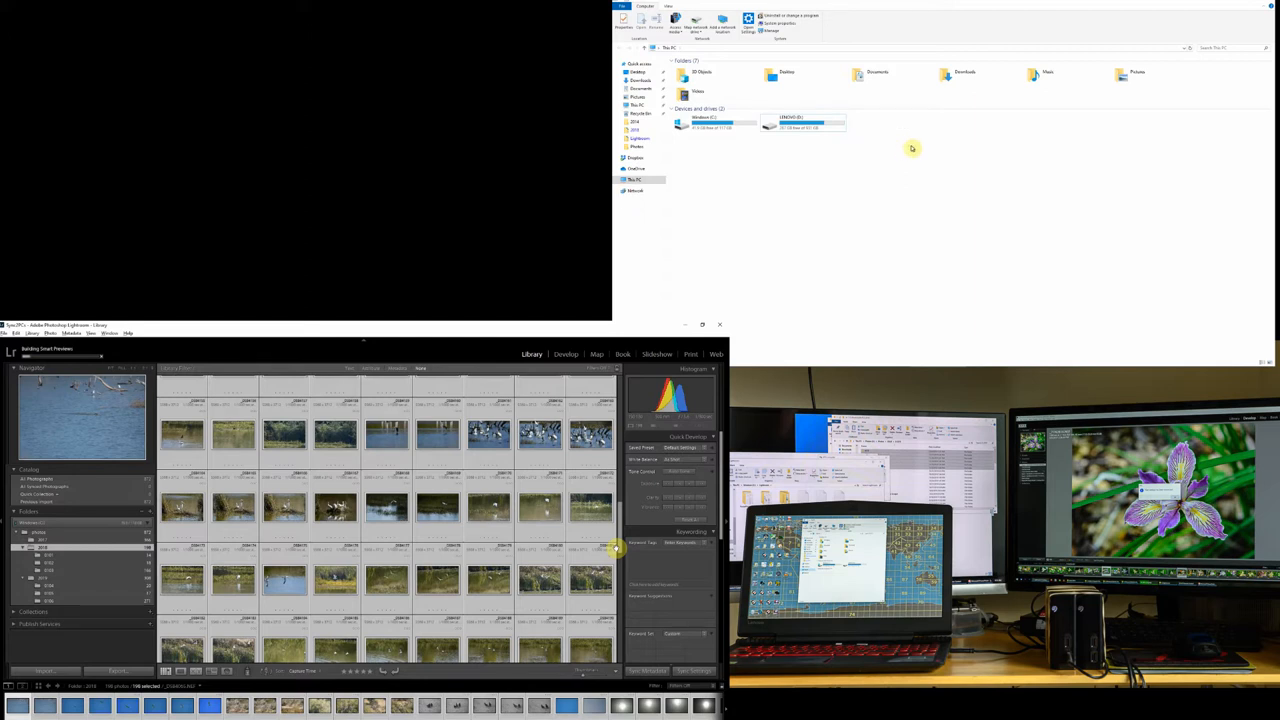
mouse_move(604, 464)
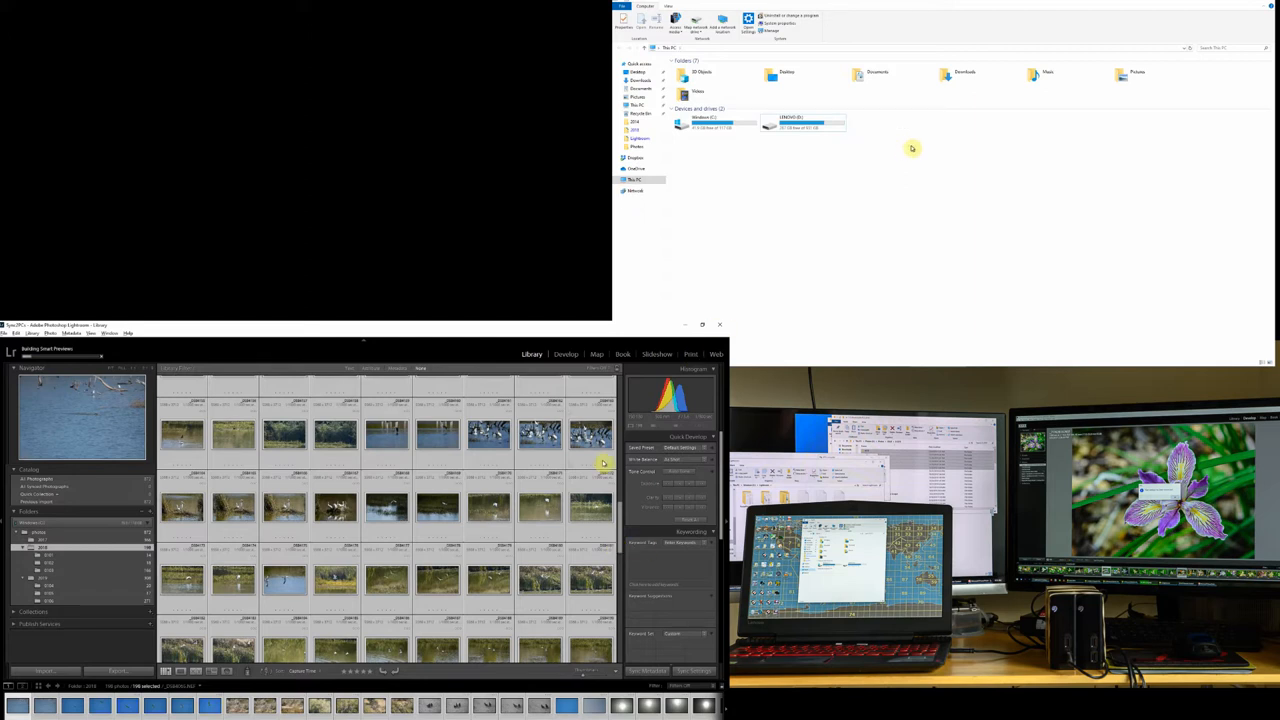
click(44, 576)
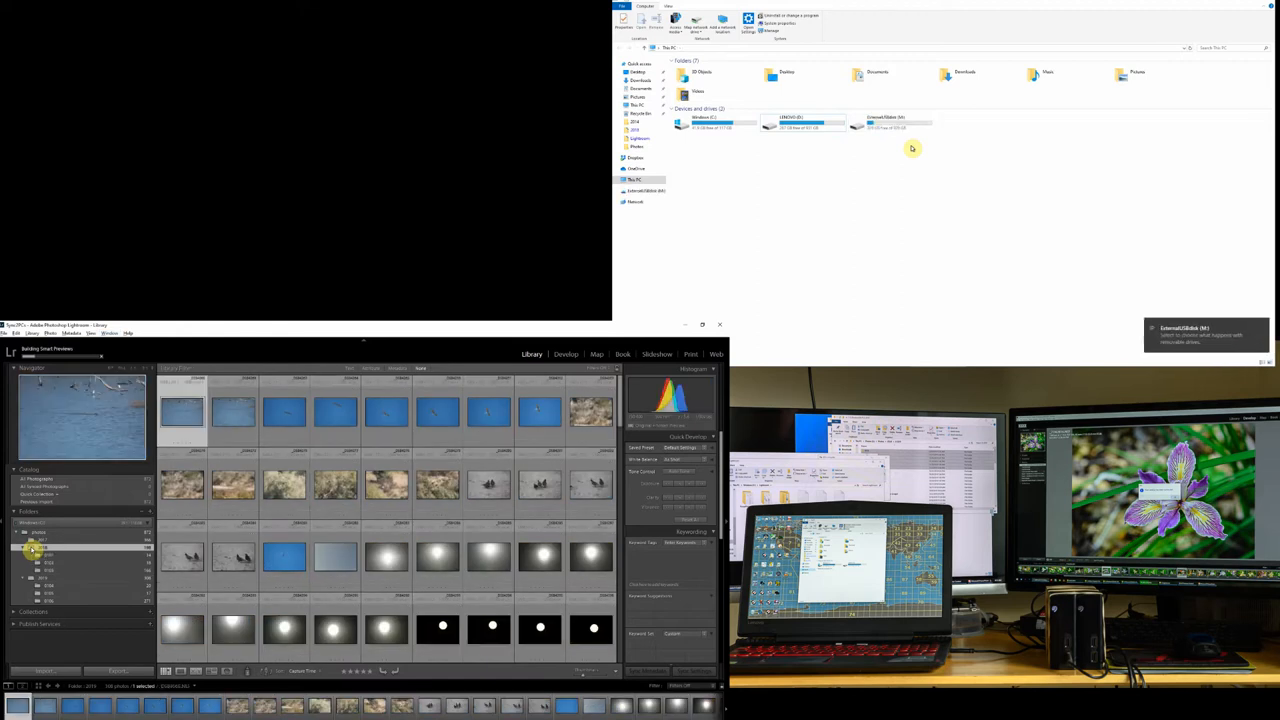
click(44, 578)
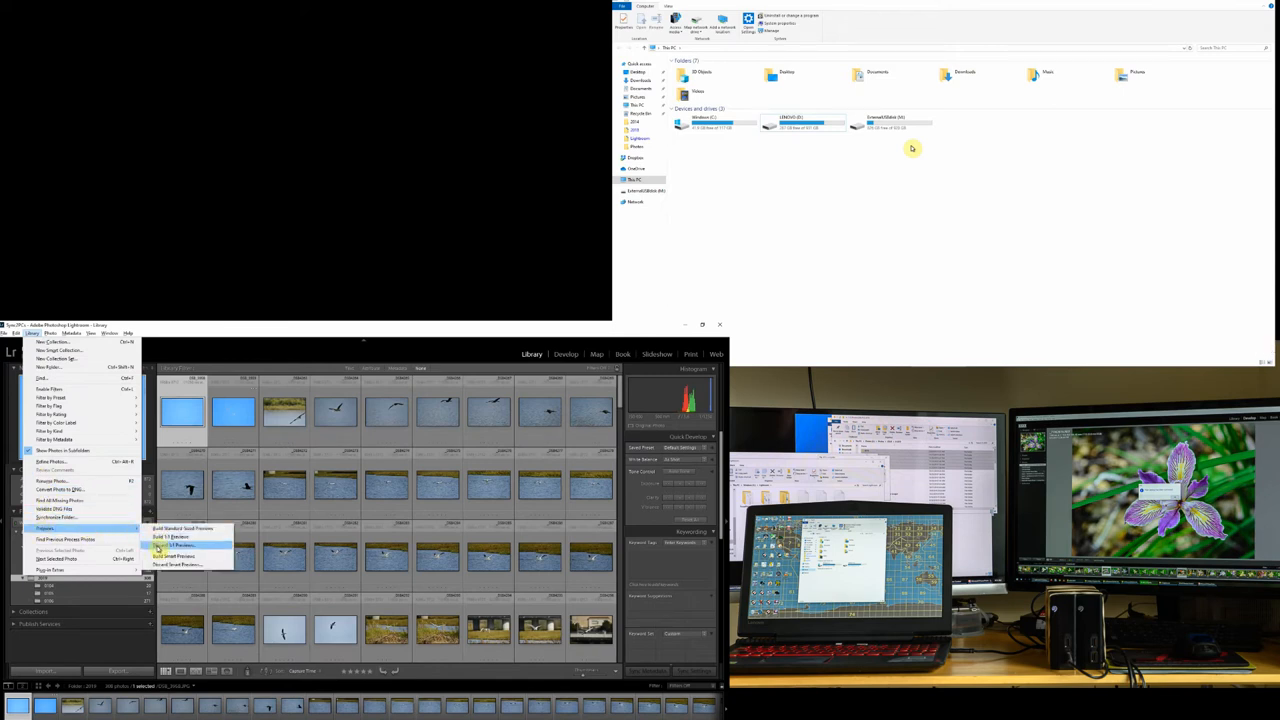
click(172, 556)
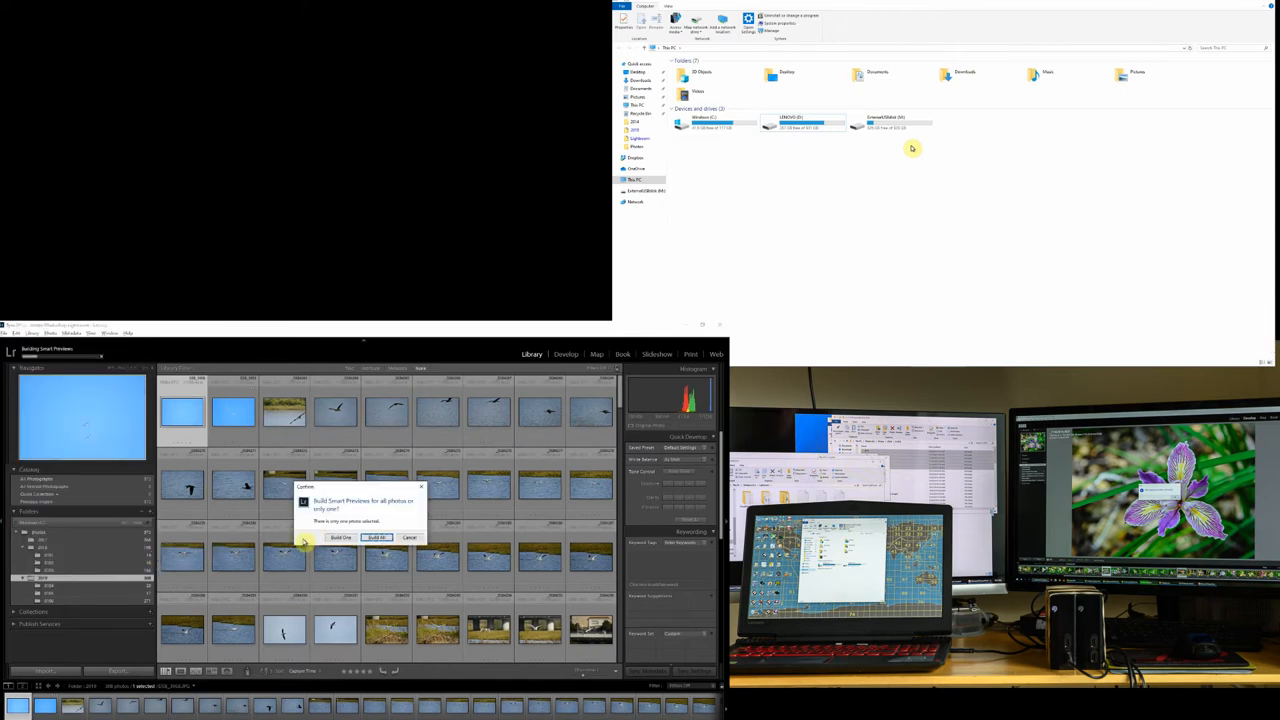
click(376, 536)
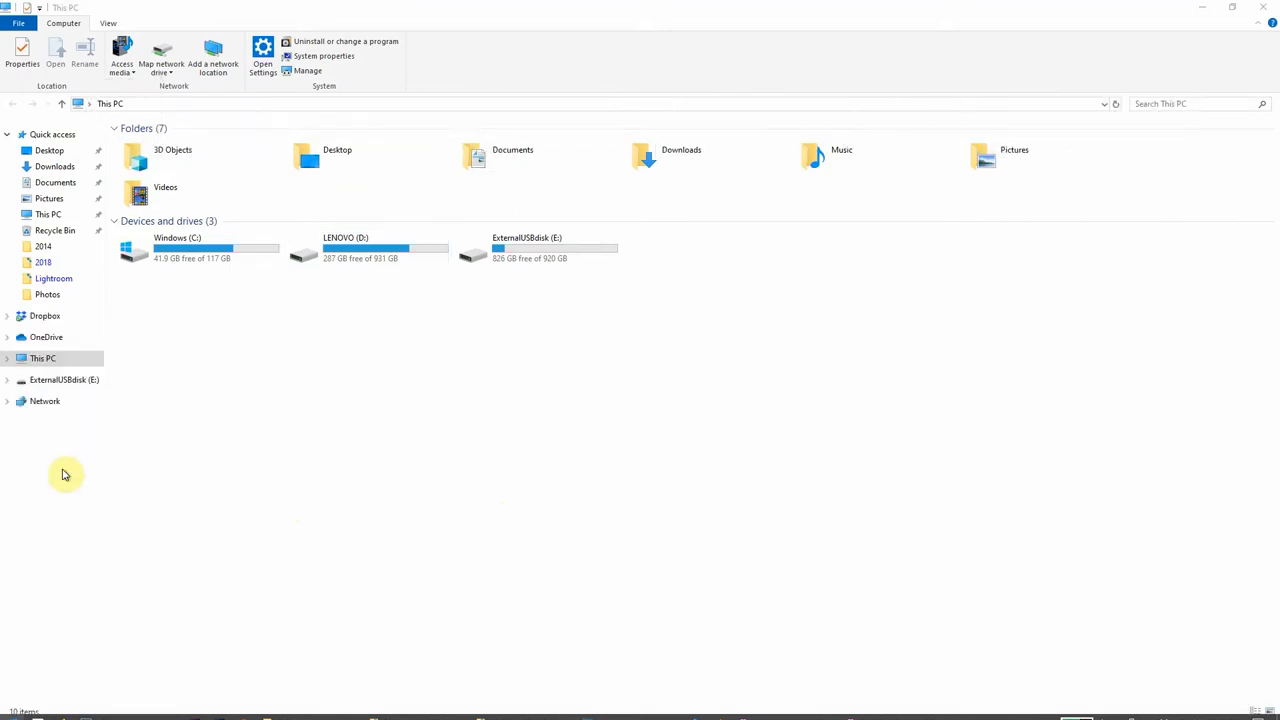
Bring up Disk Management from the Computer ribbon and select the ExternalUSBdisk (E:) volume.
click(308, 70)
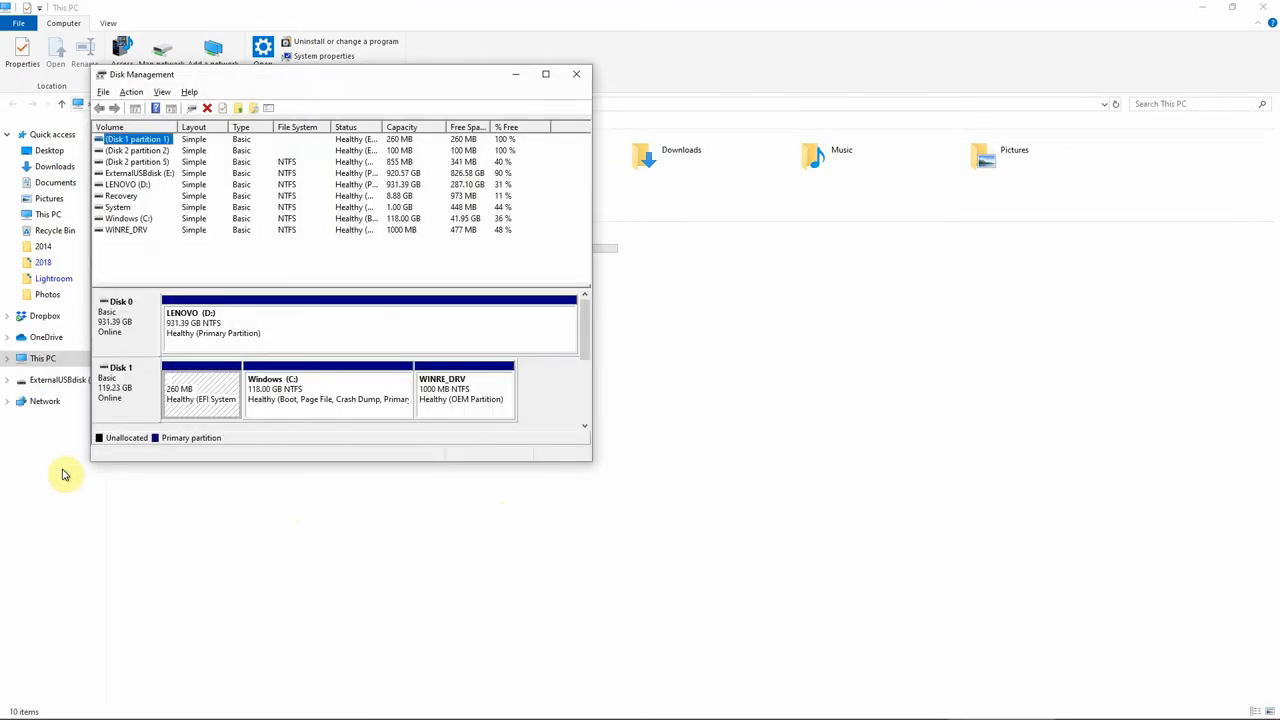
mouse_move(80, 320)
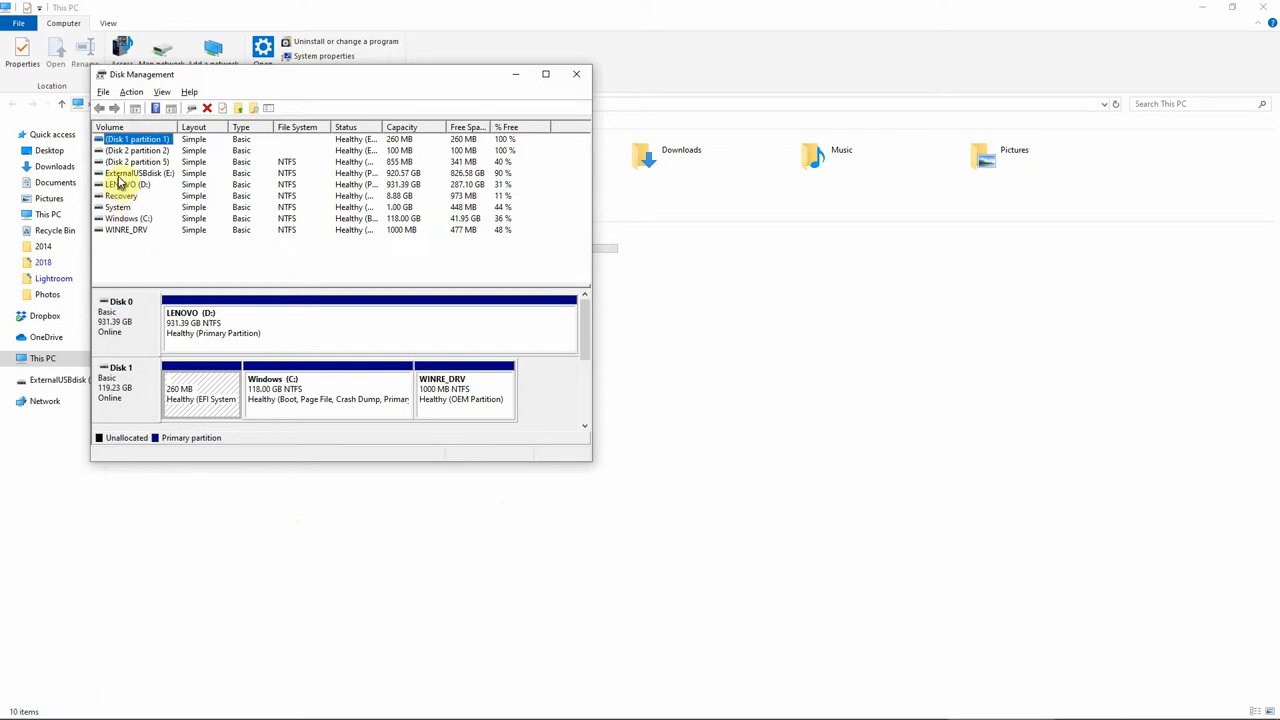
click(140, 172)
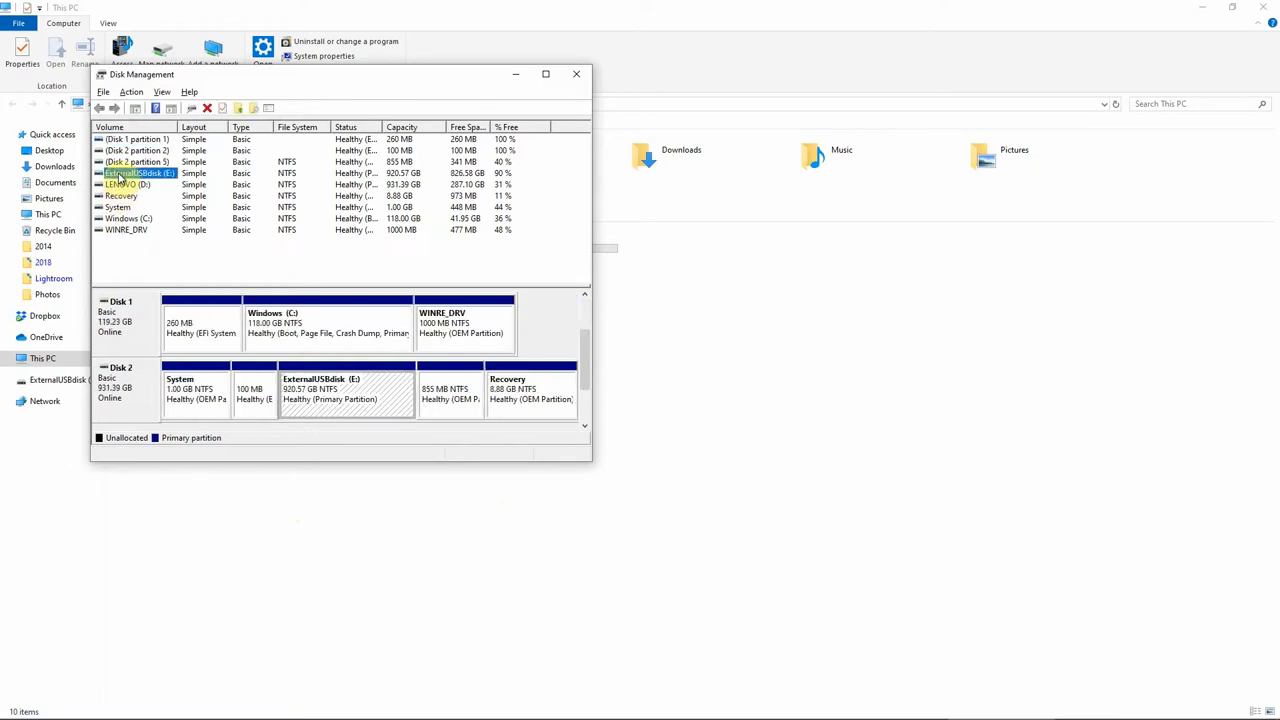
Reassign the ExternalUSBdisk volume from drive letter E to M and confirm.
right_click(140, 172)
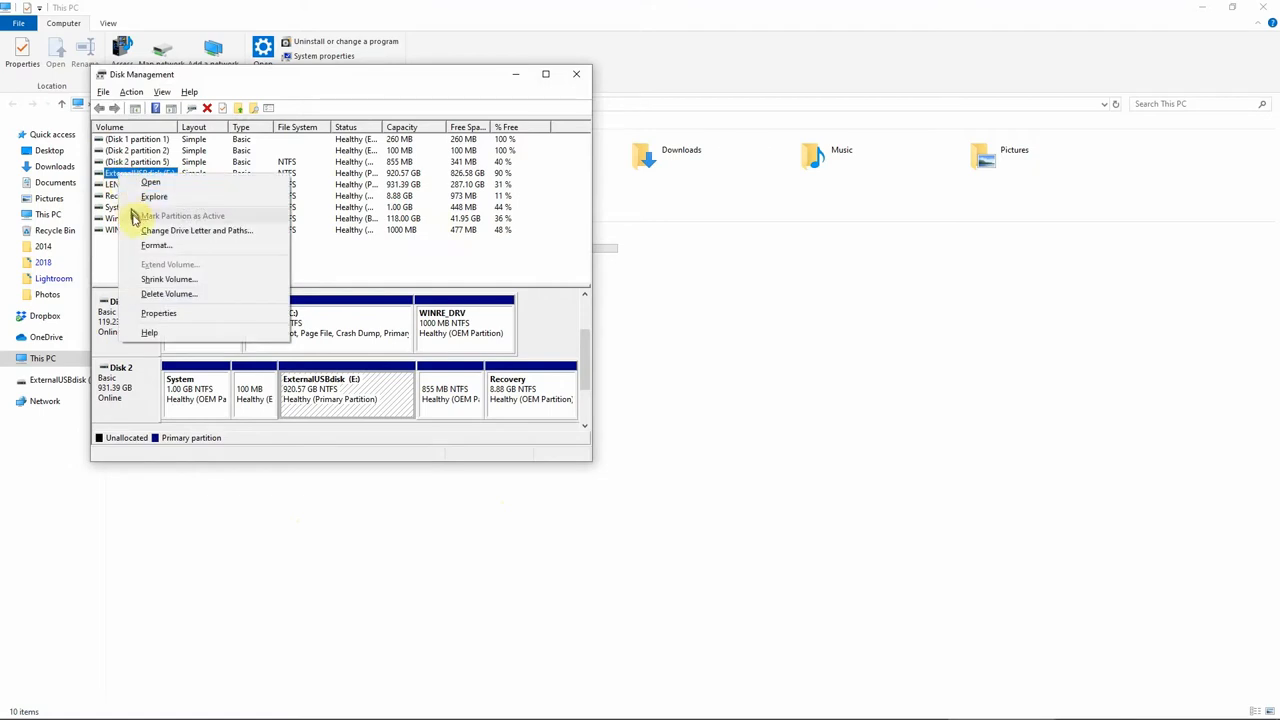
click(196, 230)
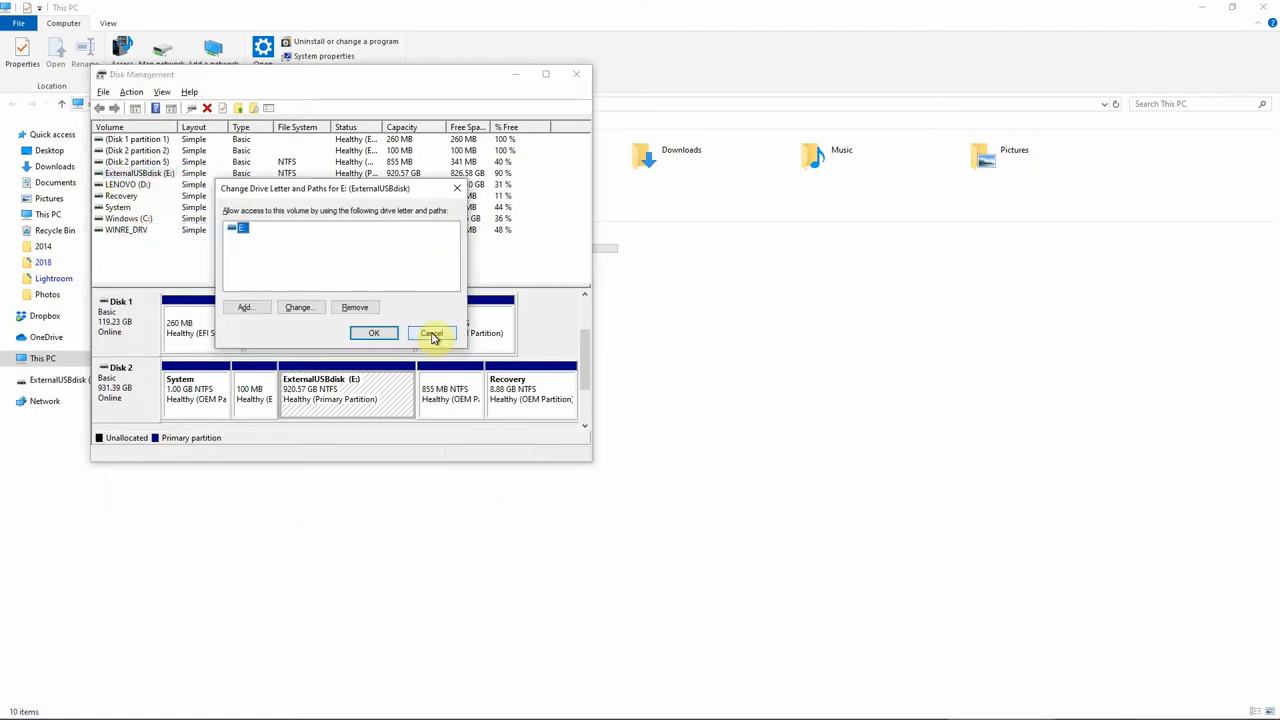
click(300, 308)
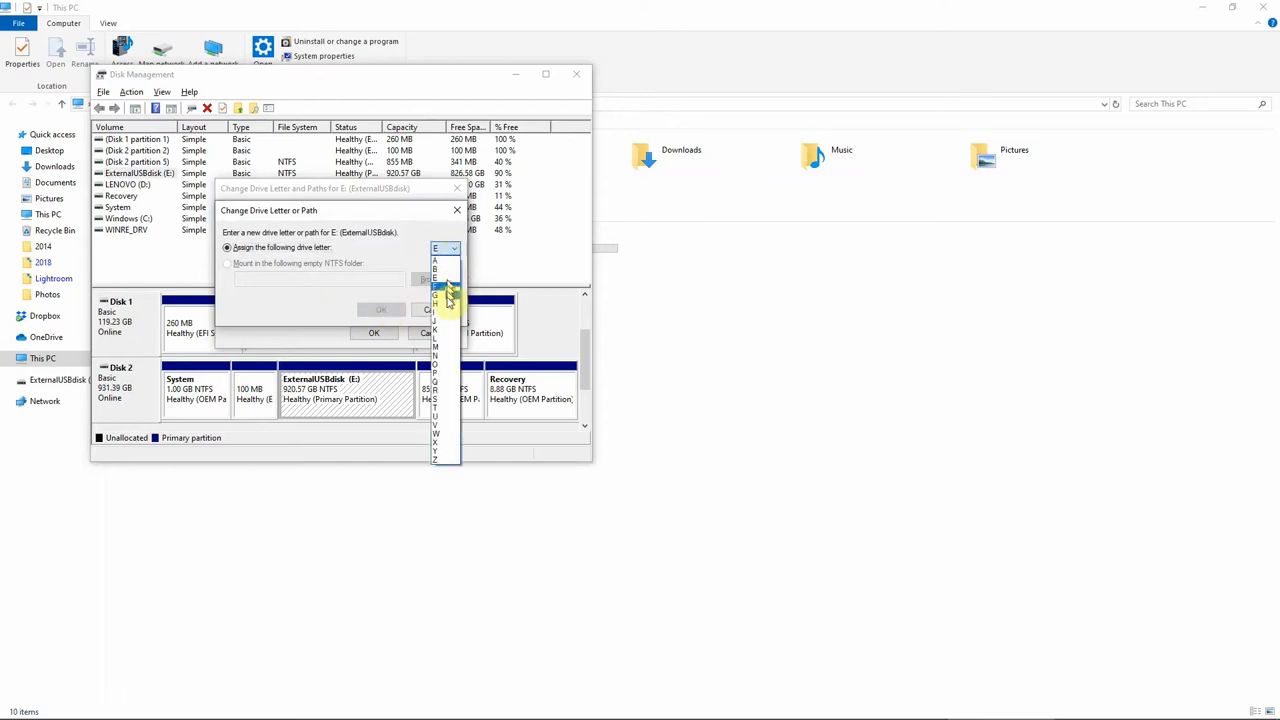
click(436, 348)
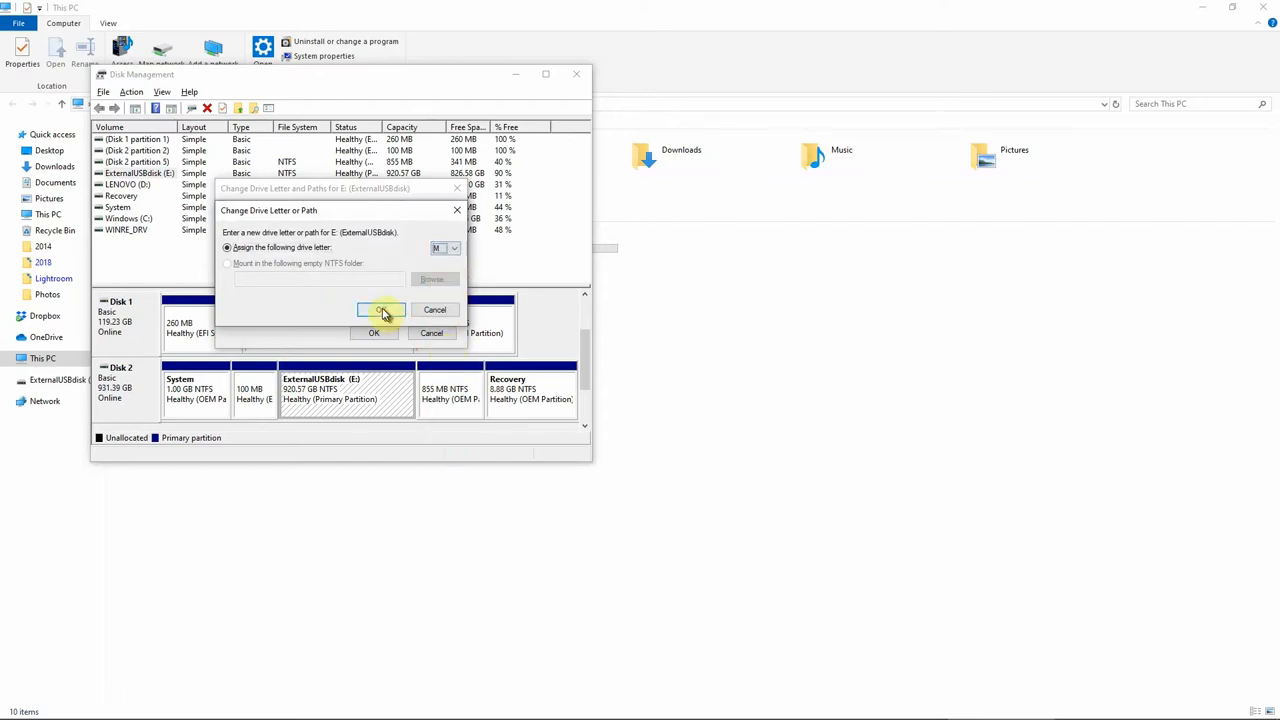
click(372, 310)
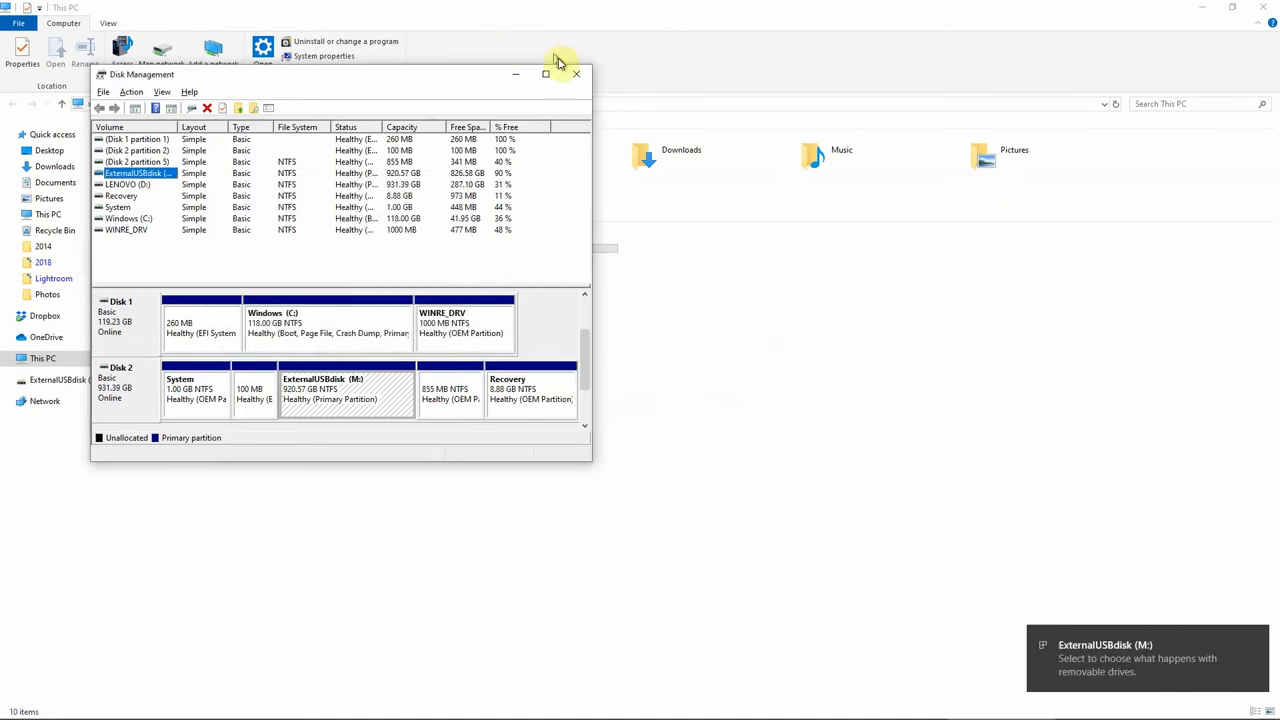
Close Disk Management so This PC shows ExternalUSBdisk (M:).
click(576, 74)
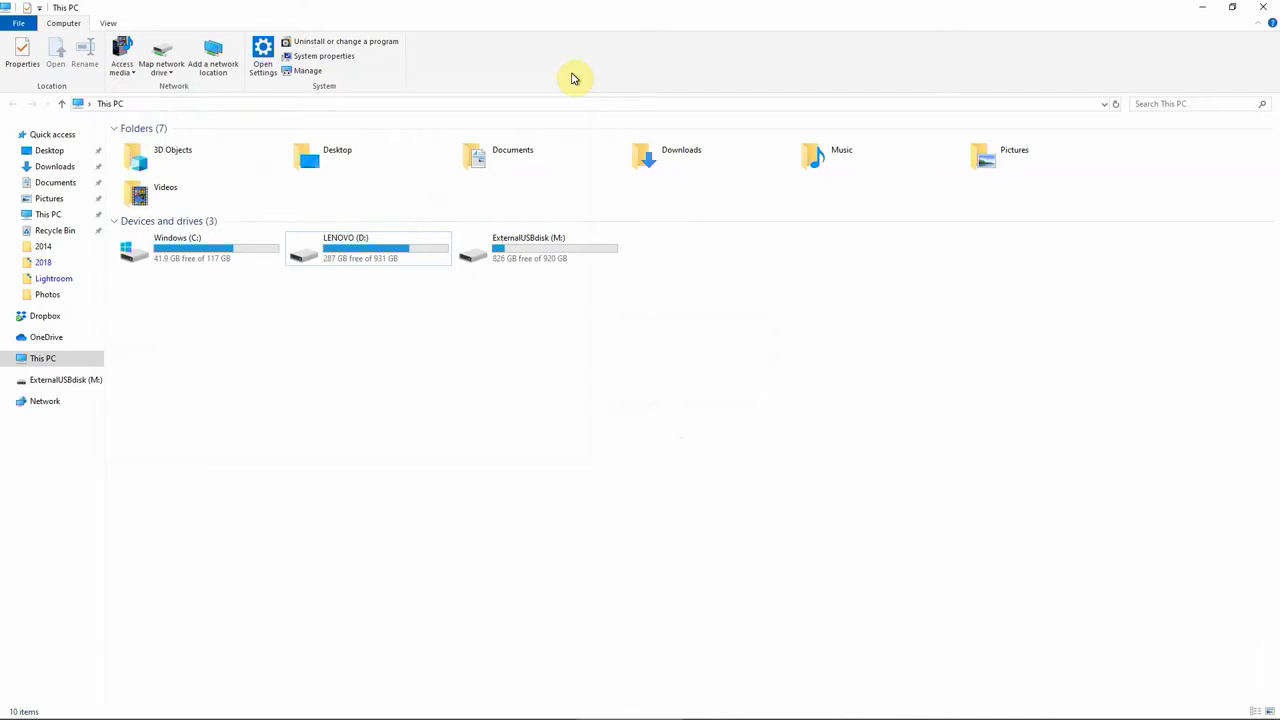
mouse_move(564, 224)
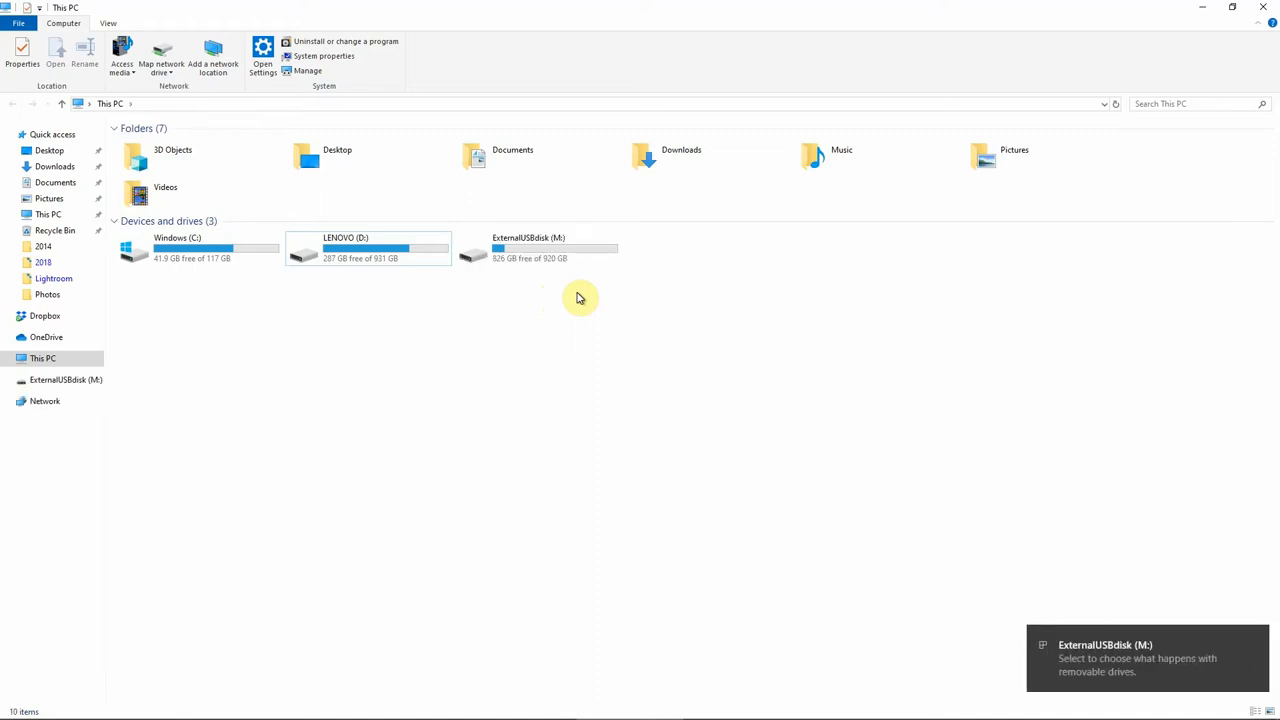
mouse_move(554, 300)
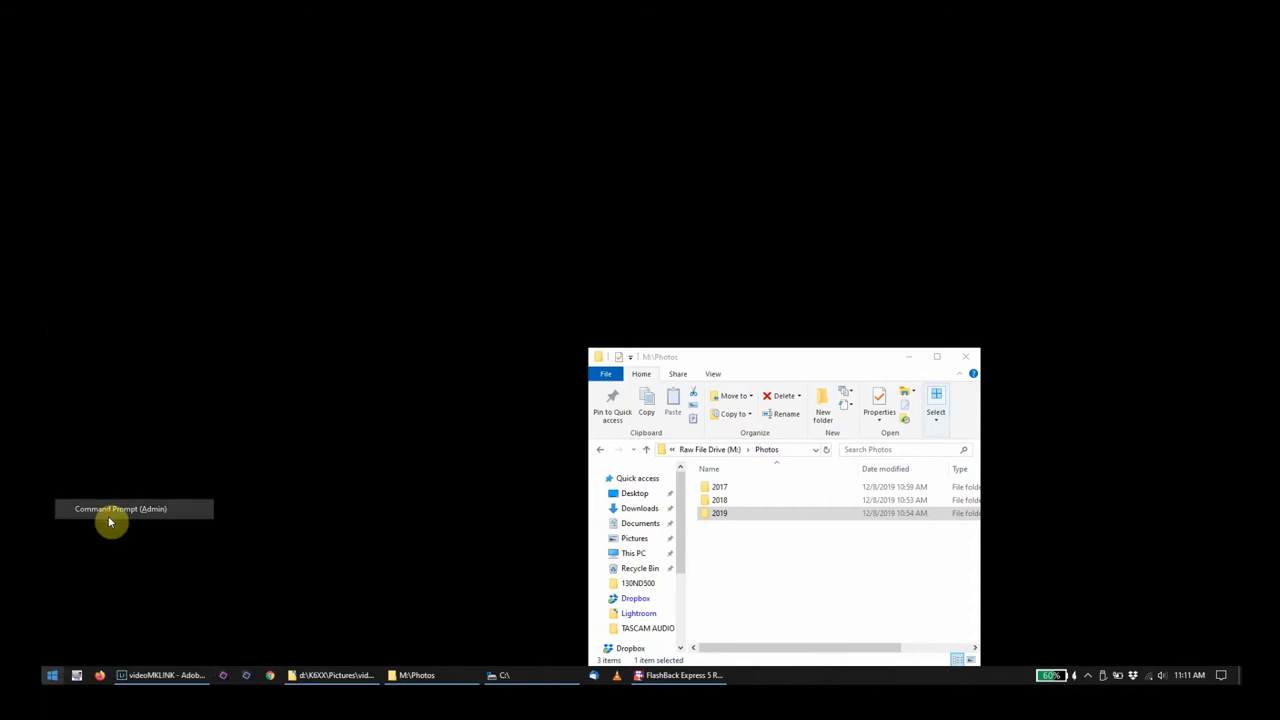
From the root, run MKLINK /J C:\Photos M:\Photos to create the junction.
click(120, 508)
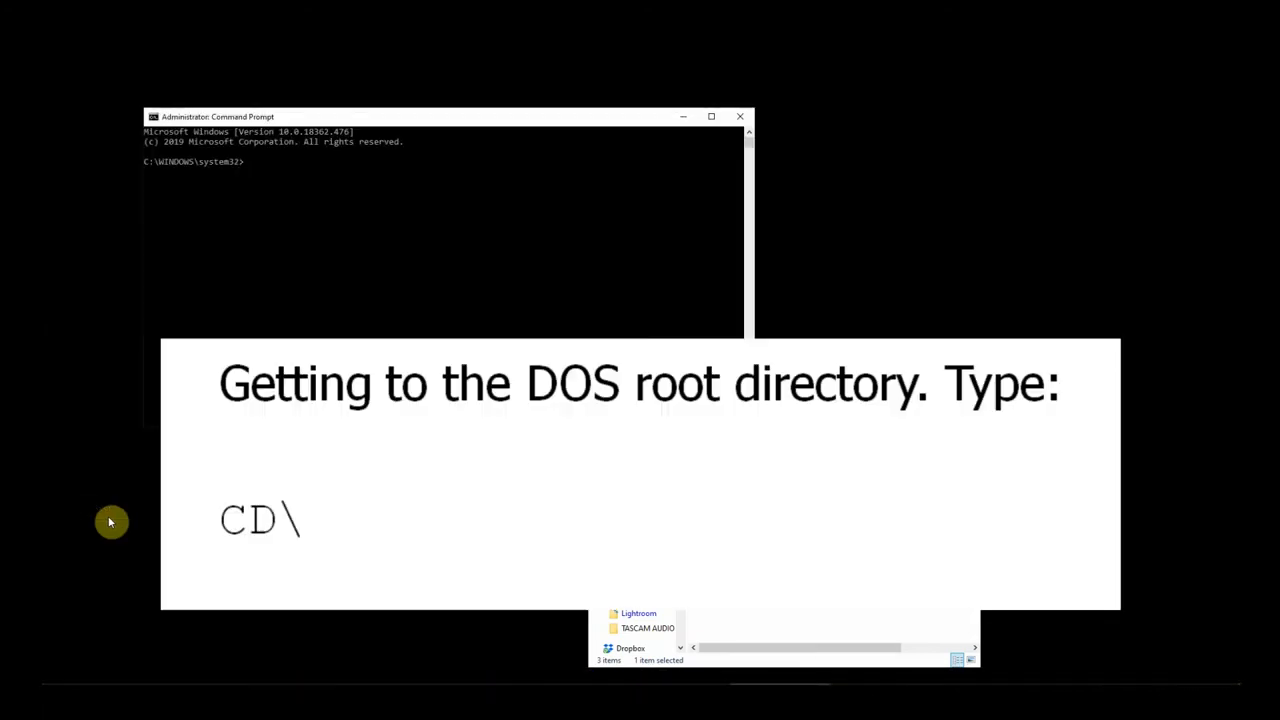
text(cd\)
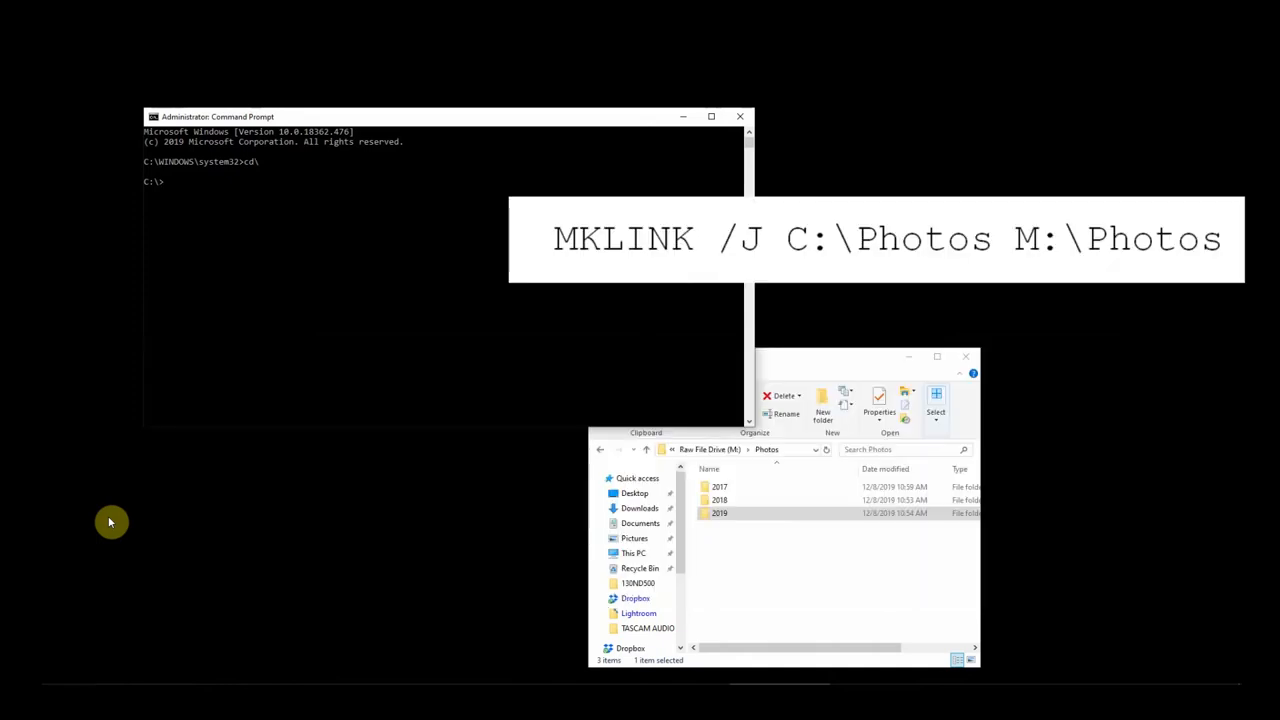
text(MKLINK)
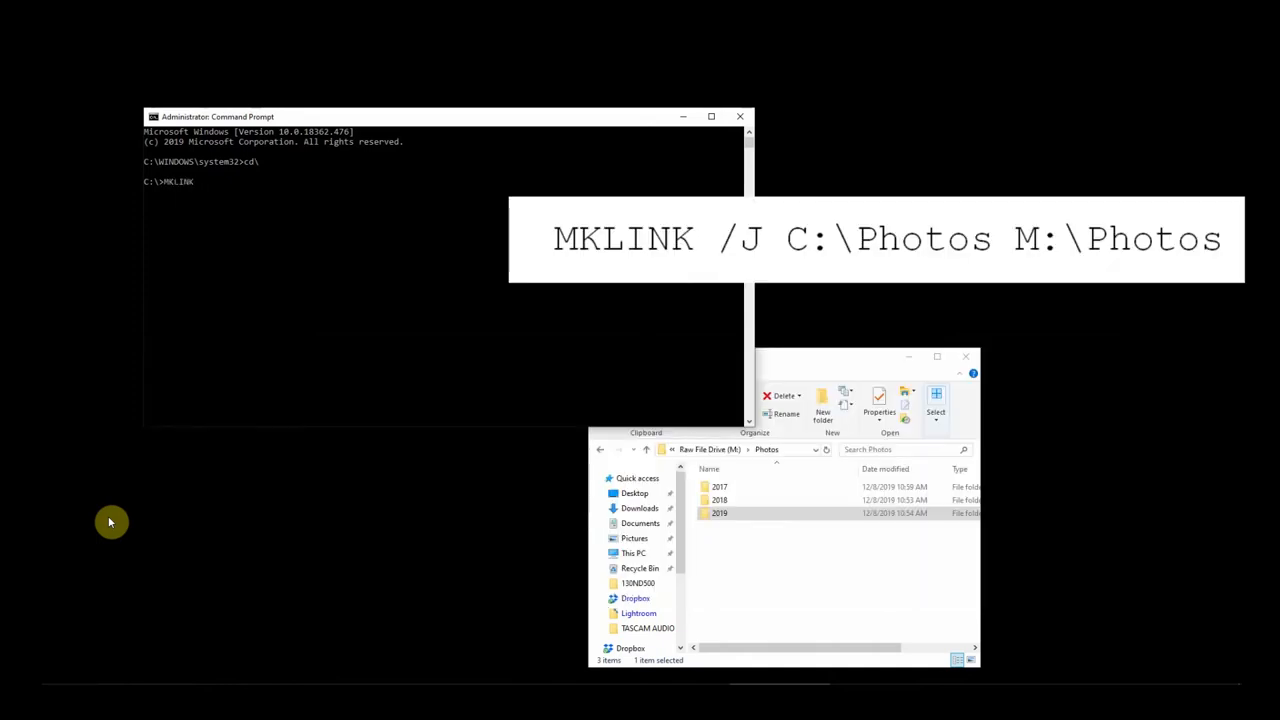
text(/J)
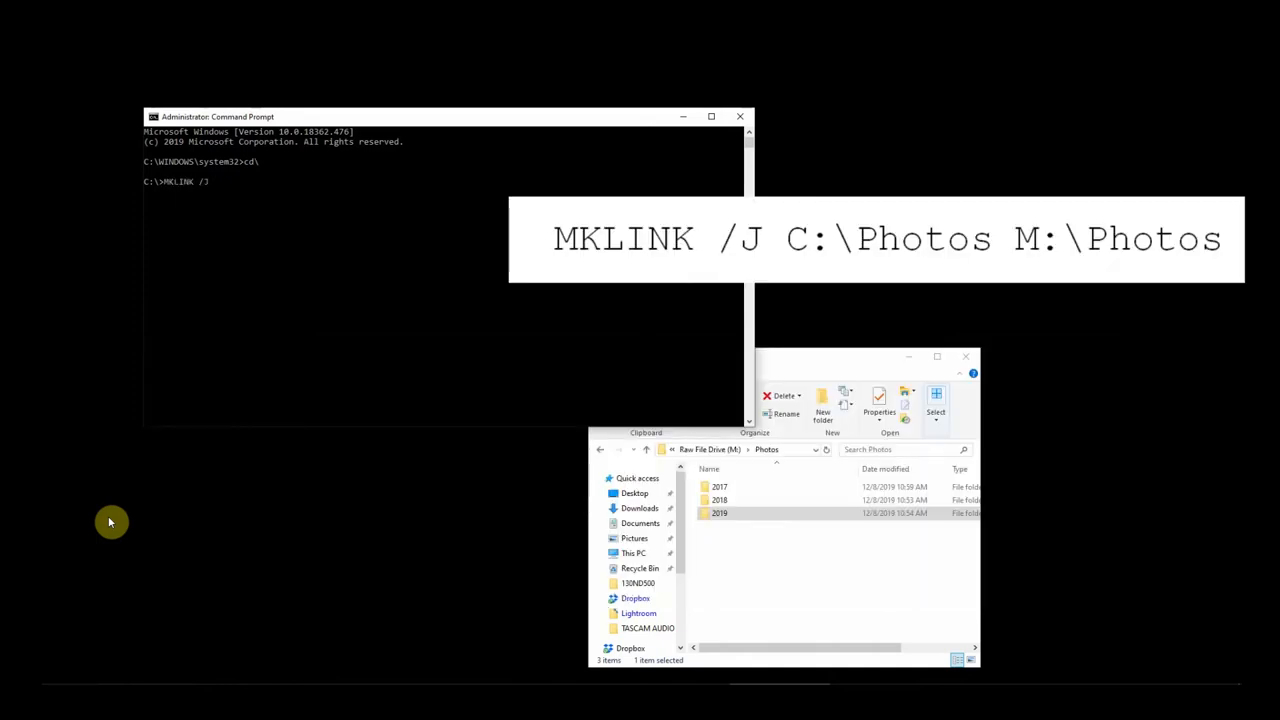
text(c:\photos)
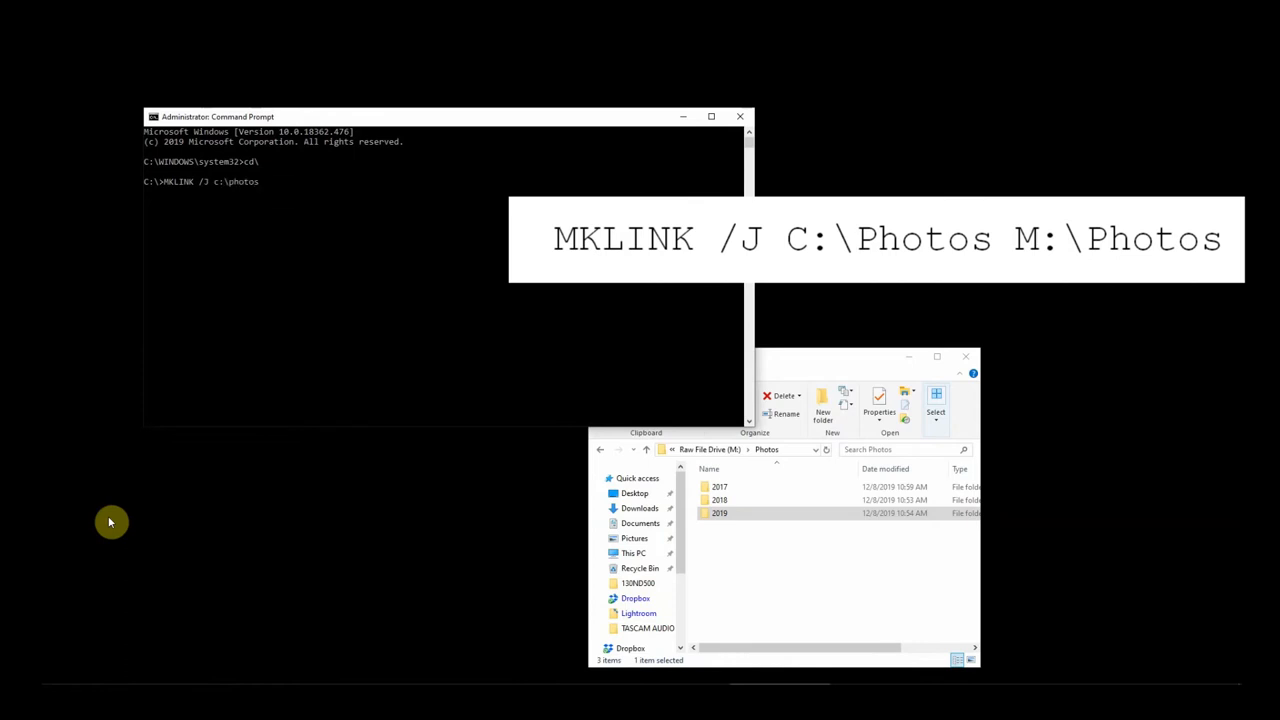
text(m:\photos)
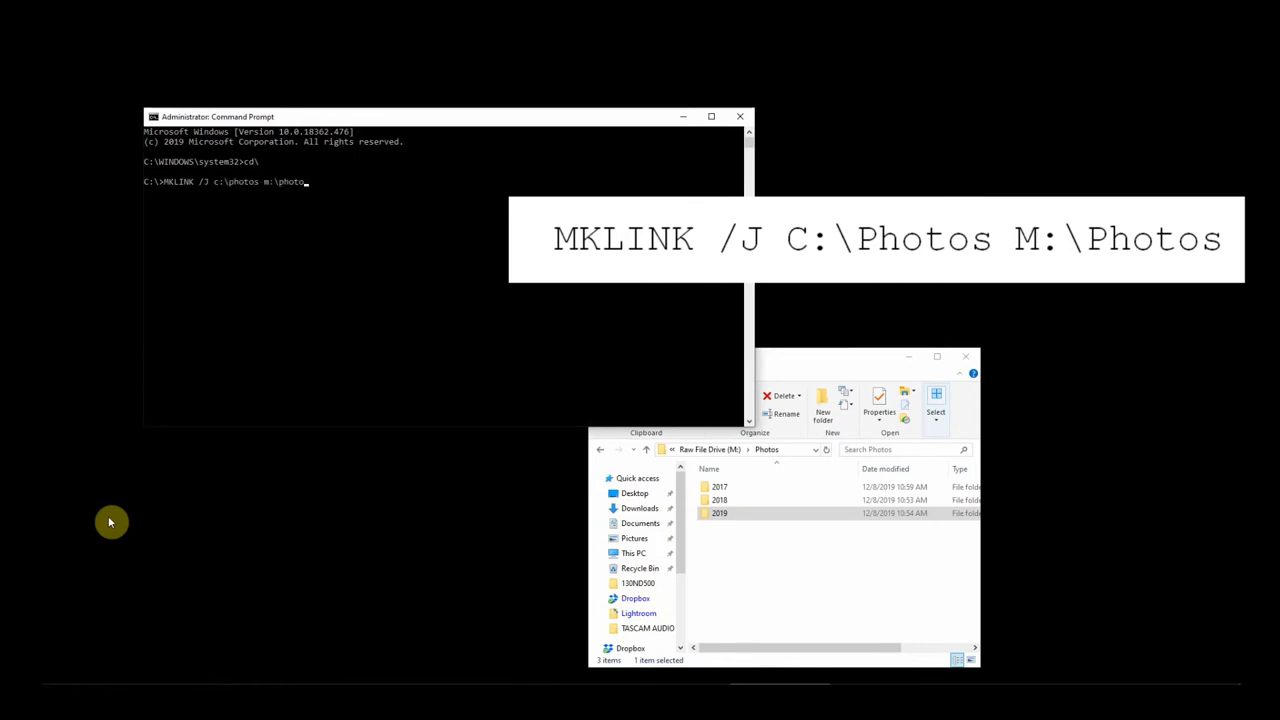
key(Return)
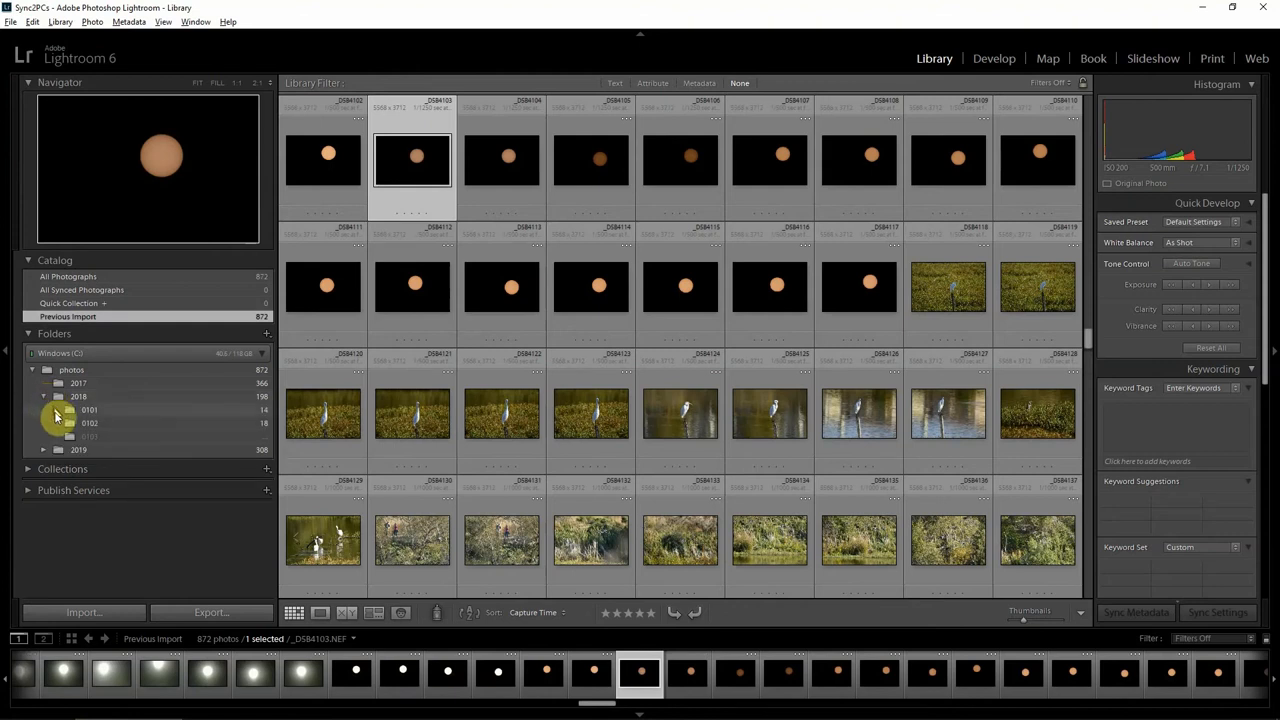
Show the 2017 folder's photos and expand the 2018 and 2019 folders to reveal subfolders.
click(44, 384)
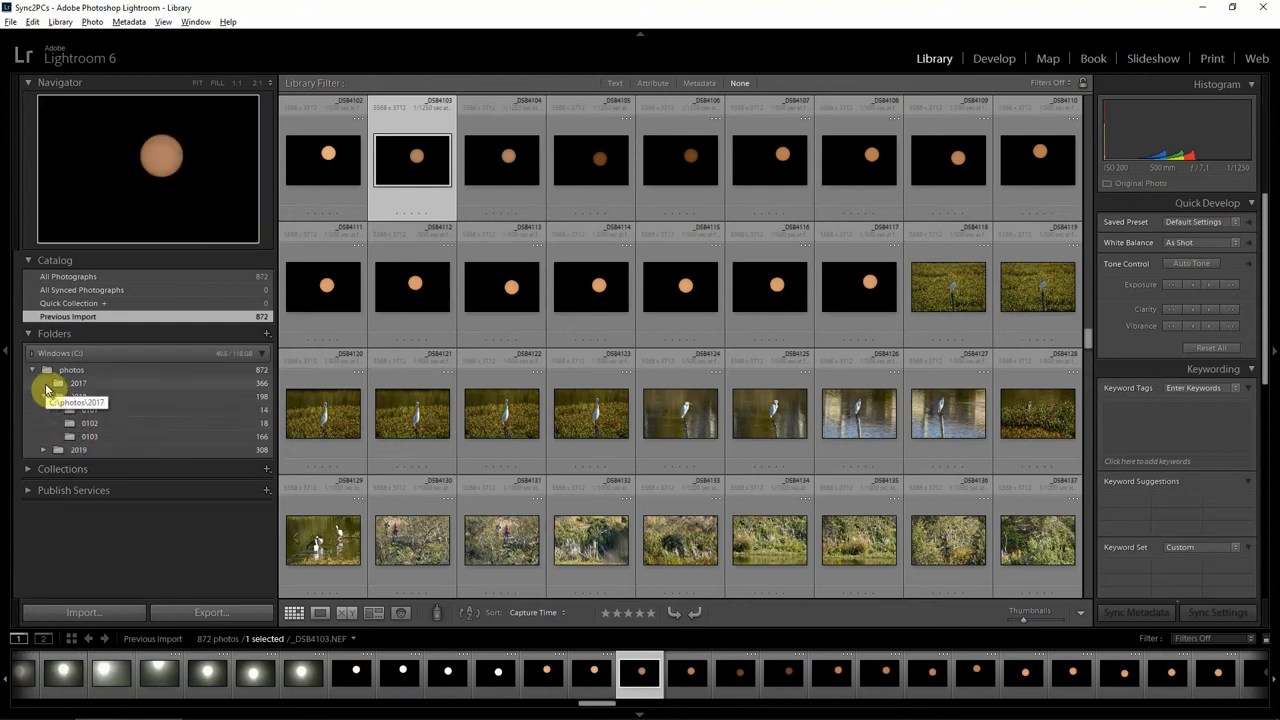
click(78, 384)
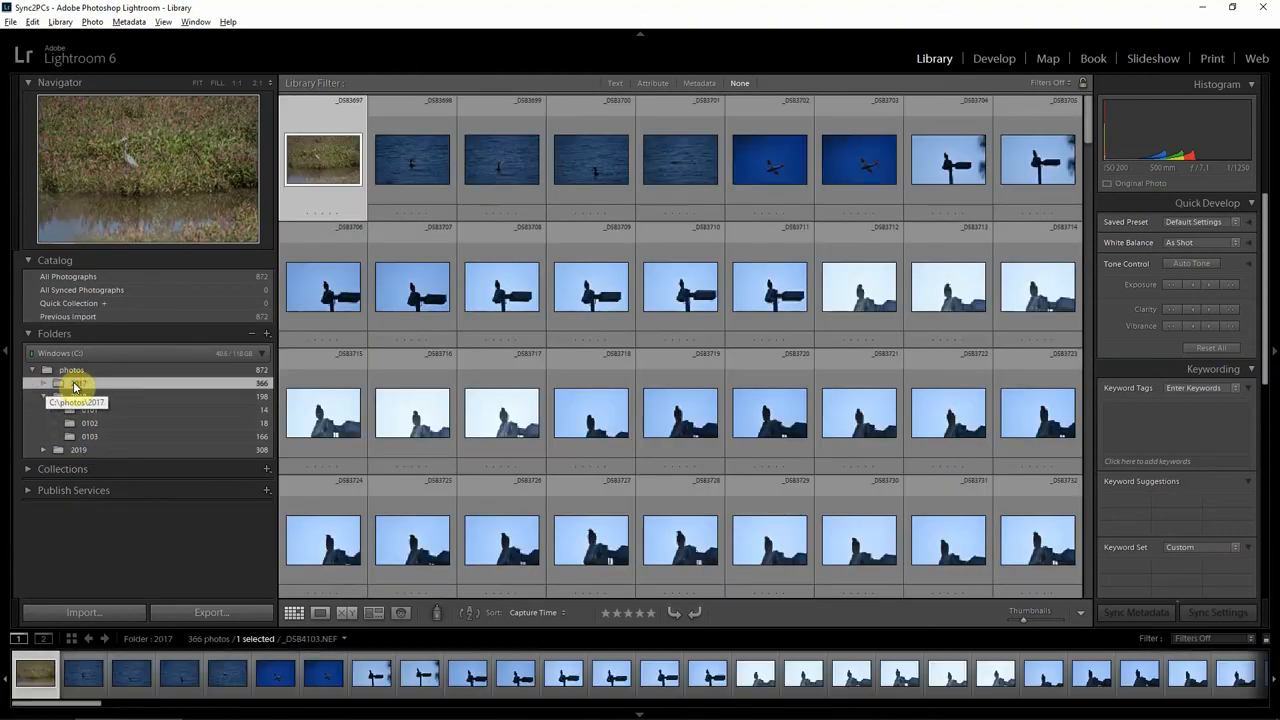
click(78, 396)
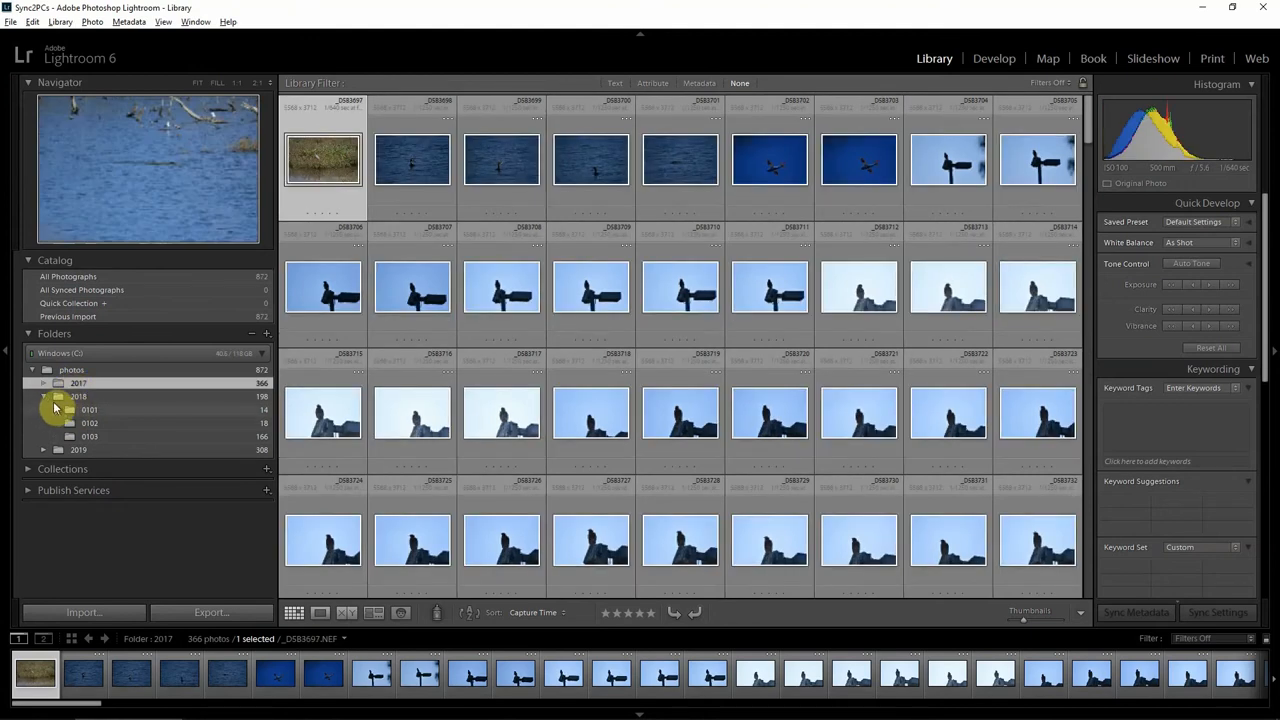
click(44, 448)
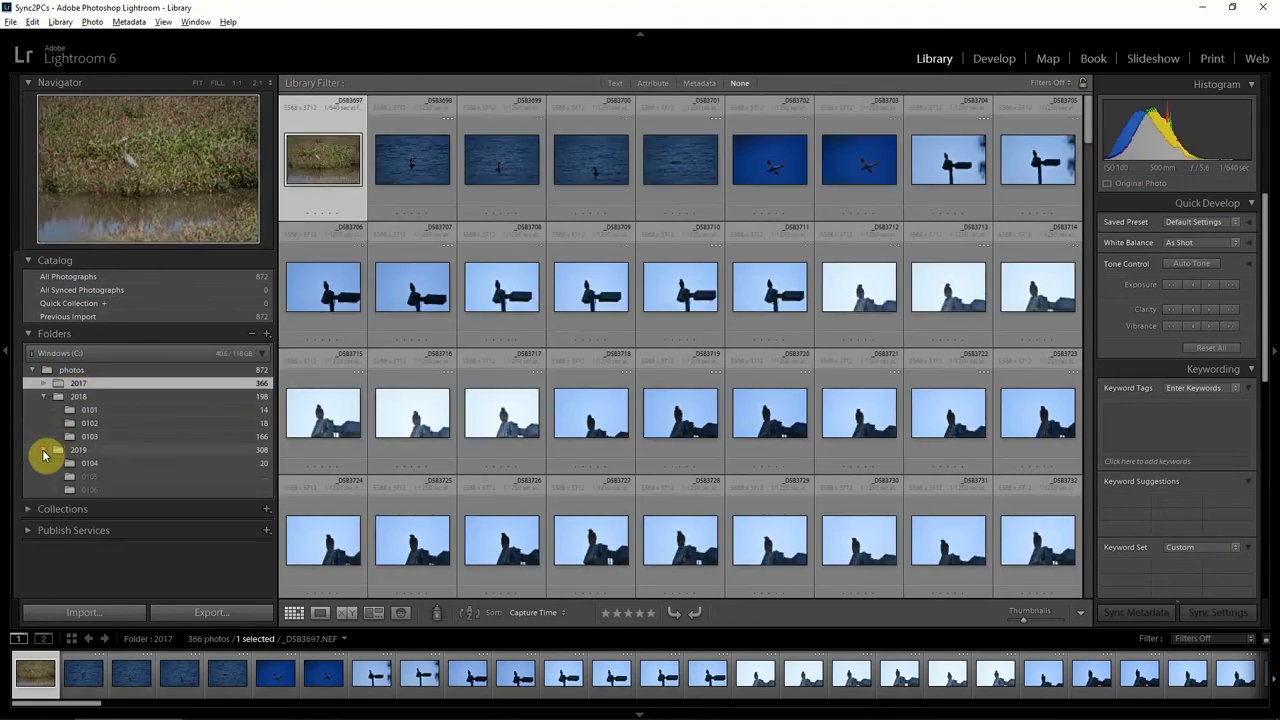
click(44, 448)
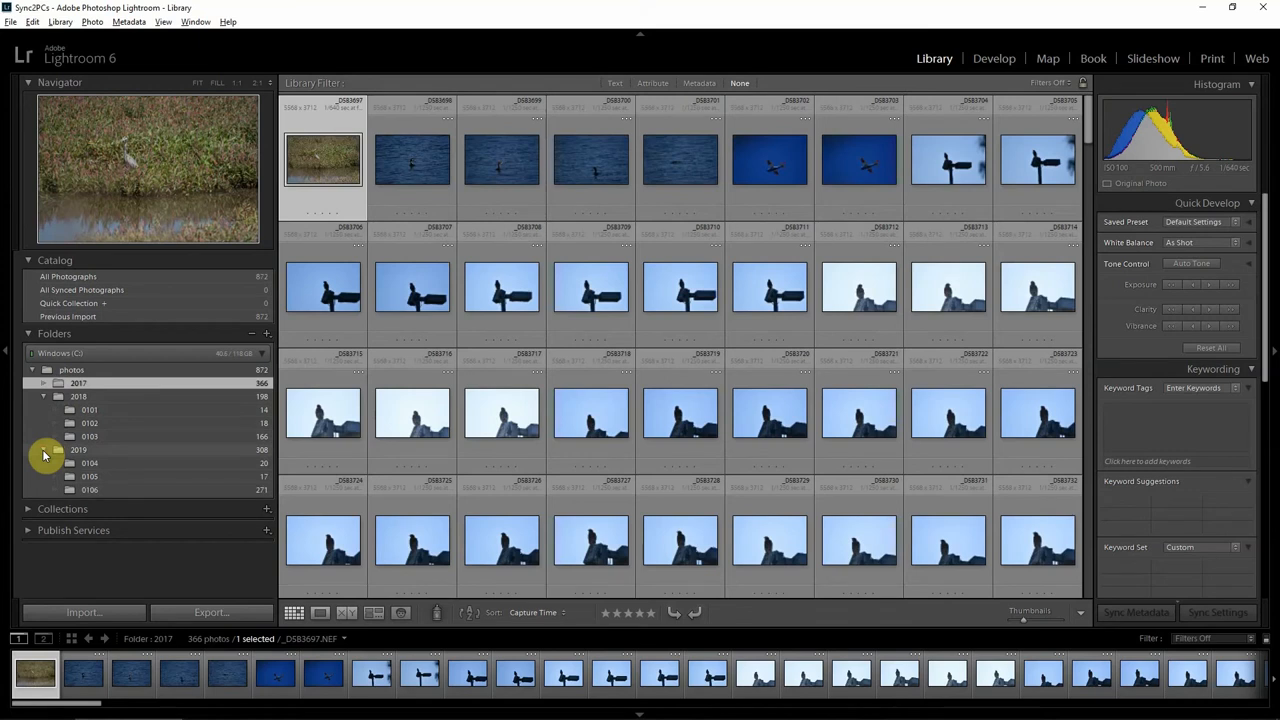
click(44, 396)
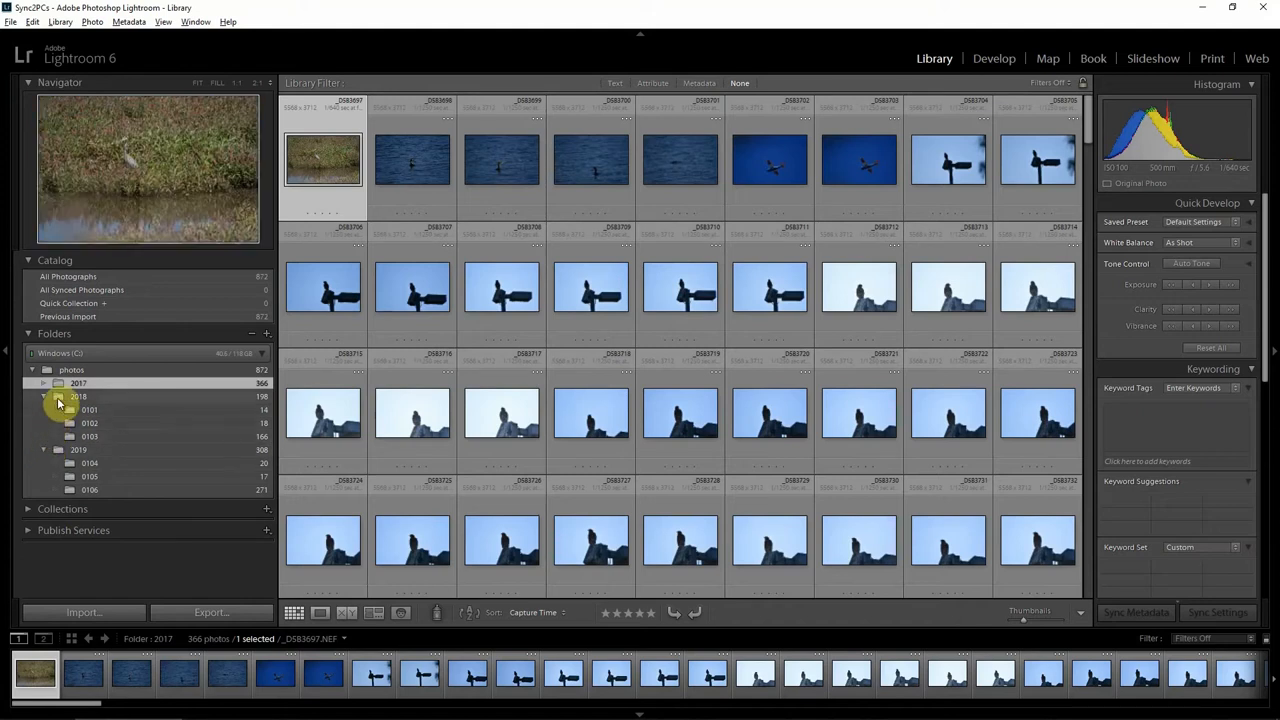
click(78, 396)
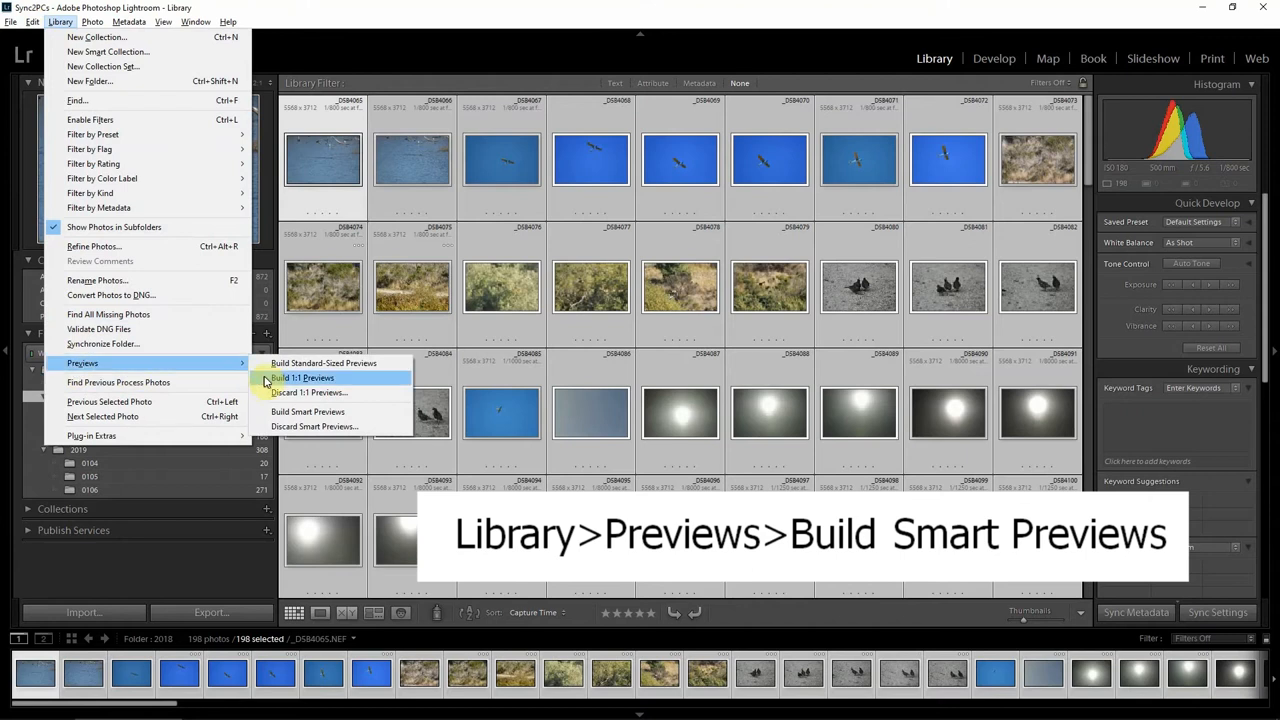
Confirm Build All smart previews for the 2018 and 2019 folders' photos.
click(308, 412)
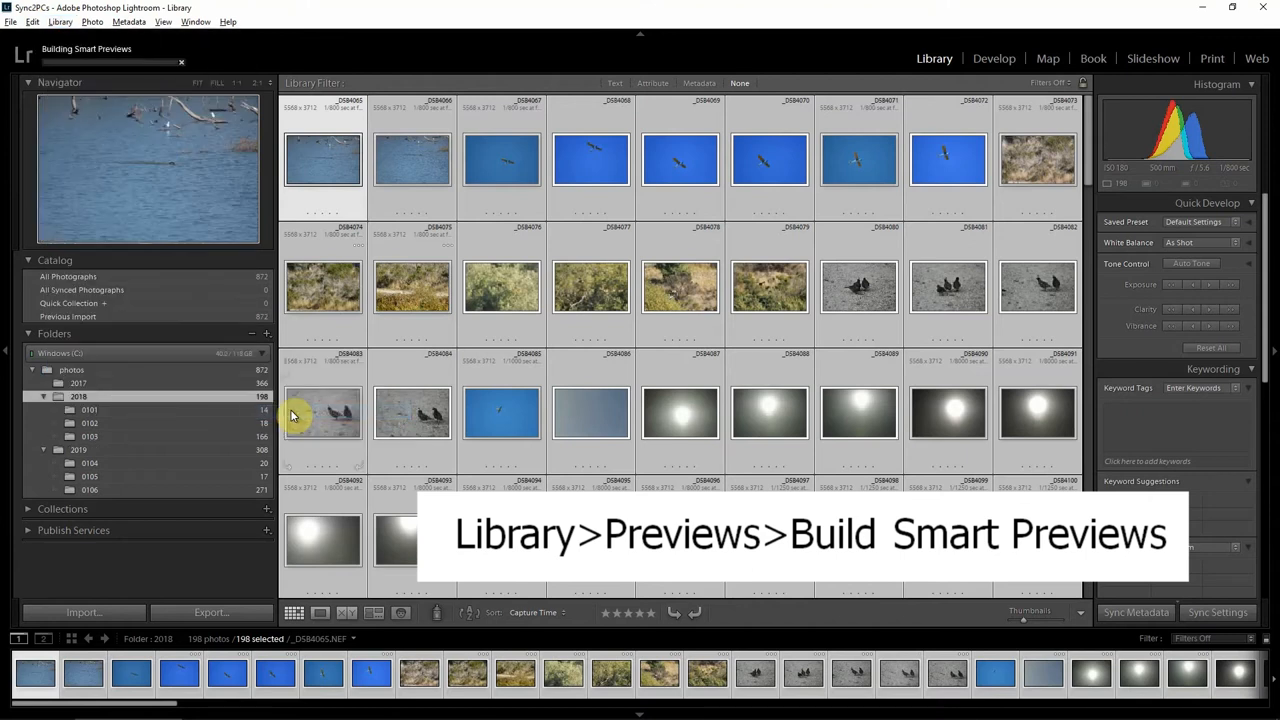
mouse_move(322, 414)
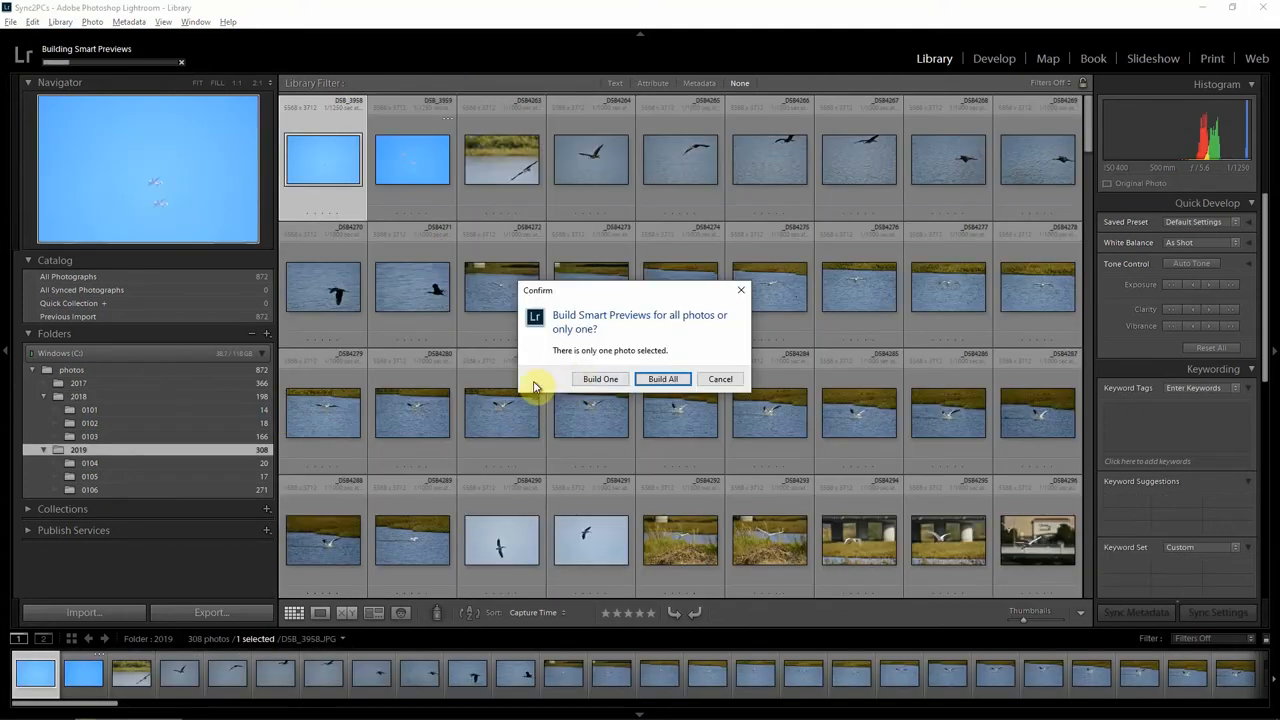
click(664, 378)
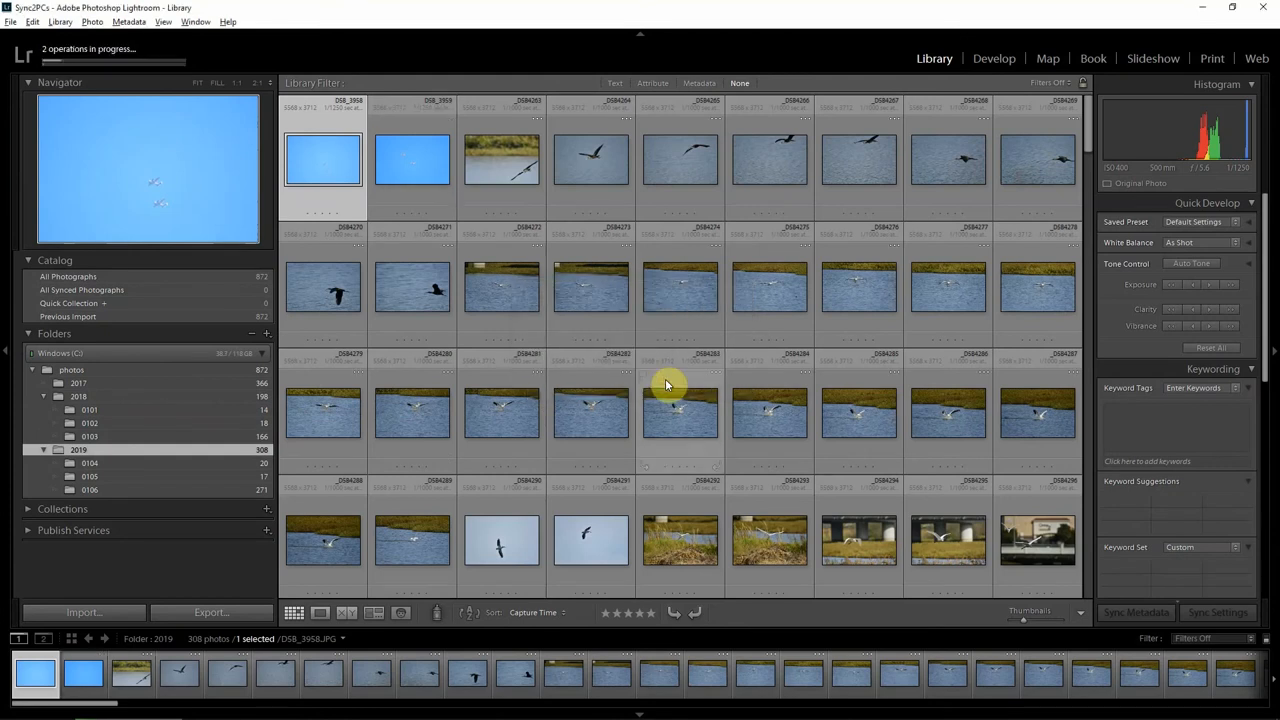
click(78, 396)
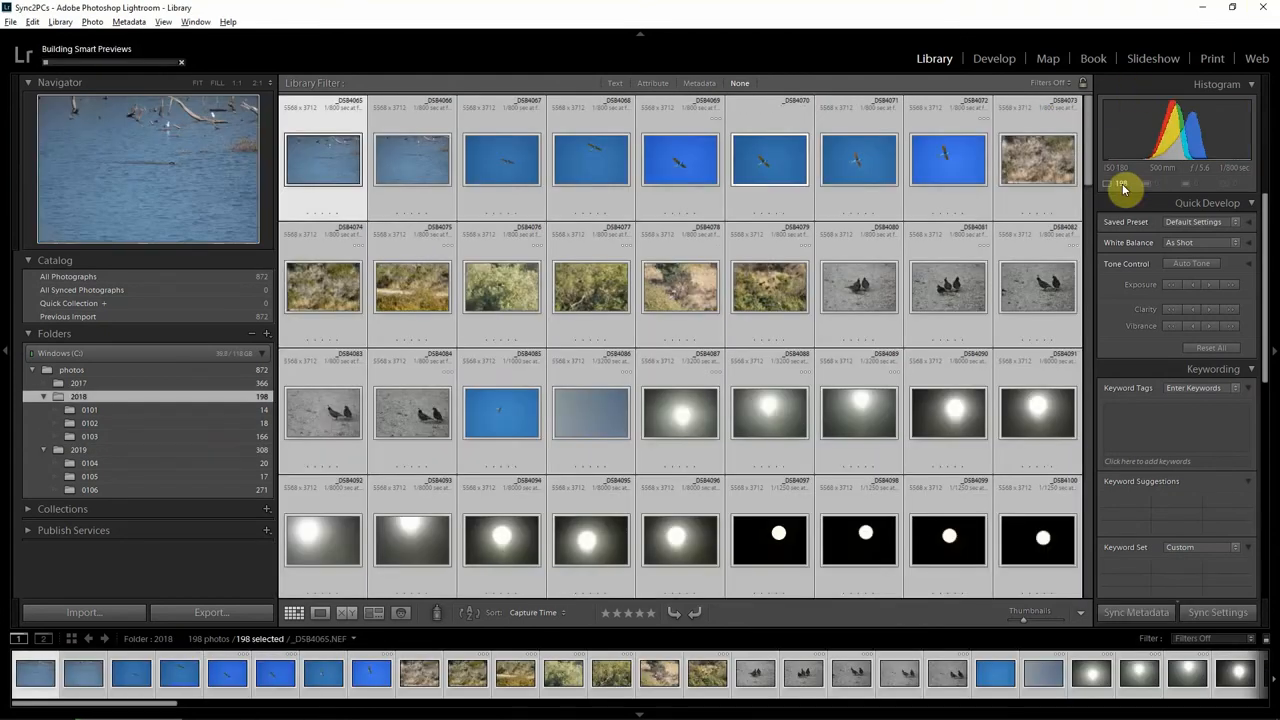
Show the 2019 folder's 0106 subfolder and view the flying egret photo full size.
scroll(down, 3)
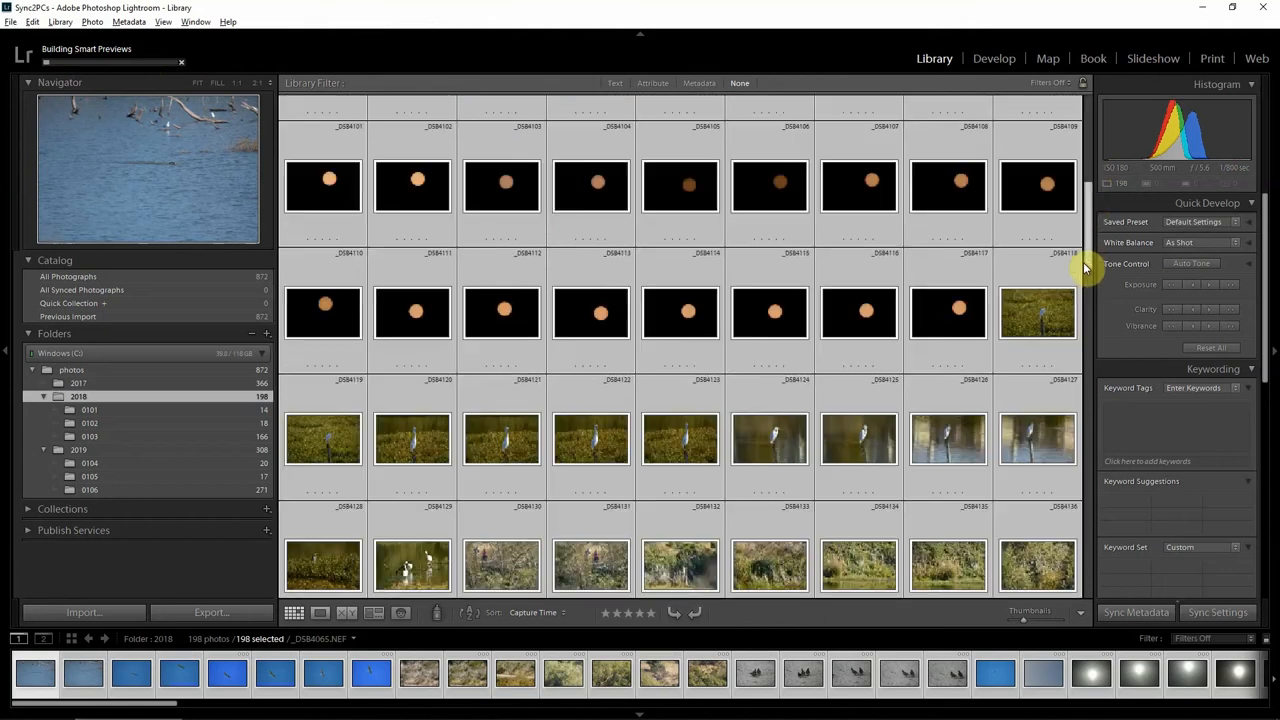
scroll(down, 3)
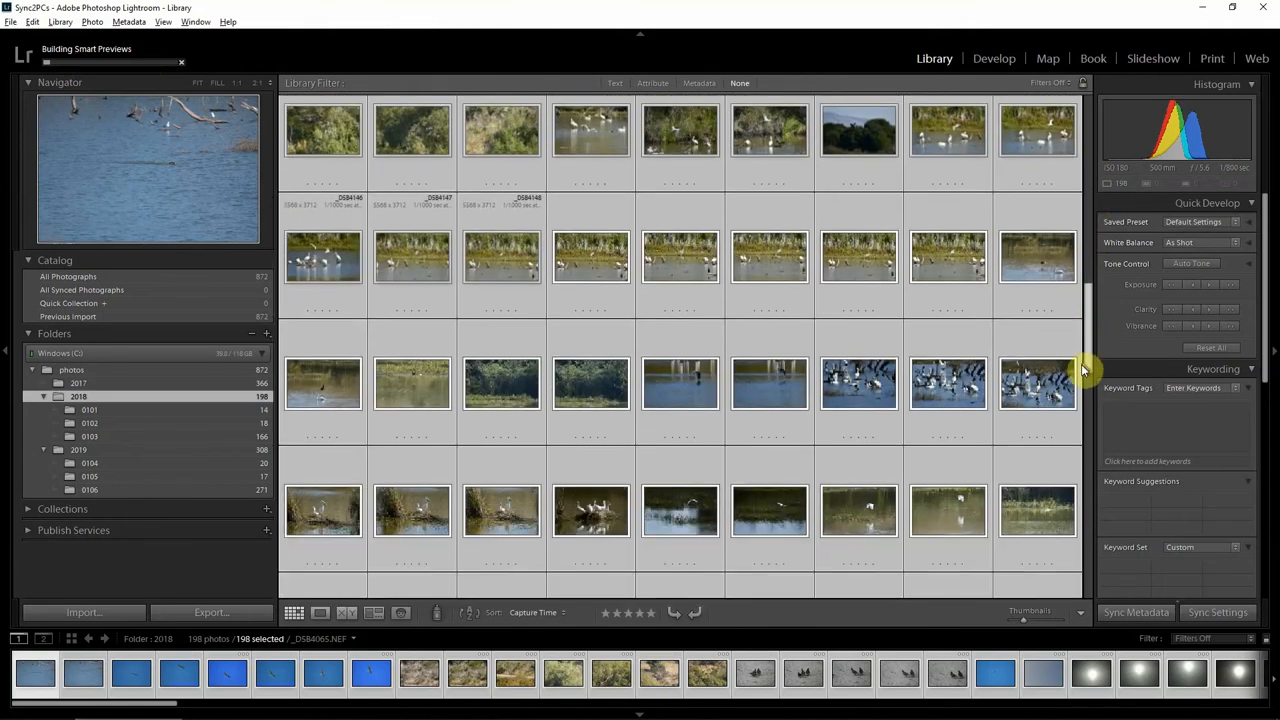
scroll(down, 3)
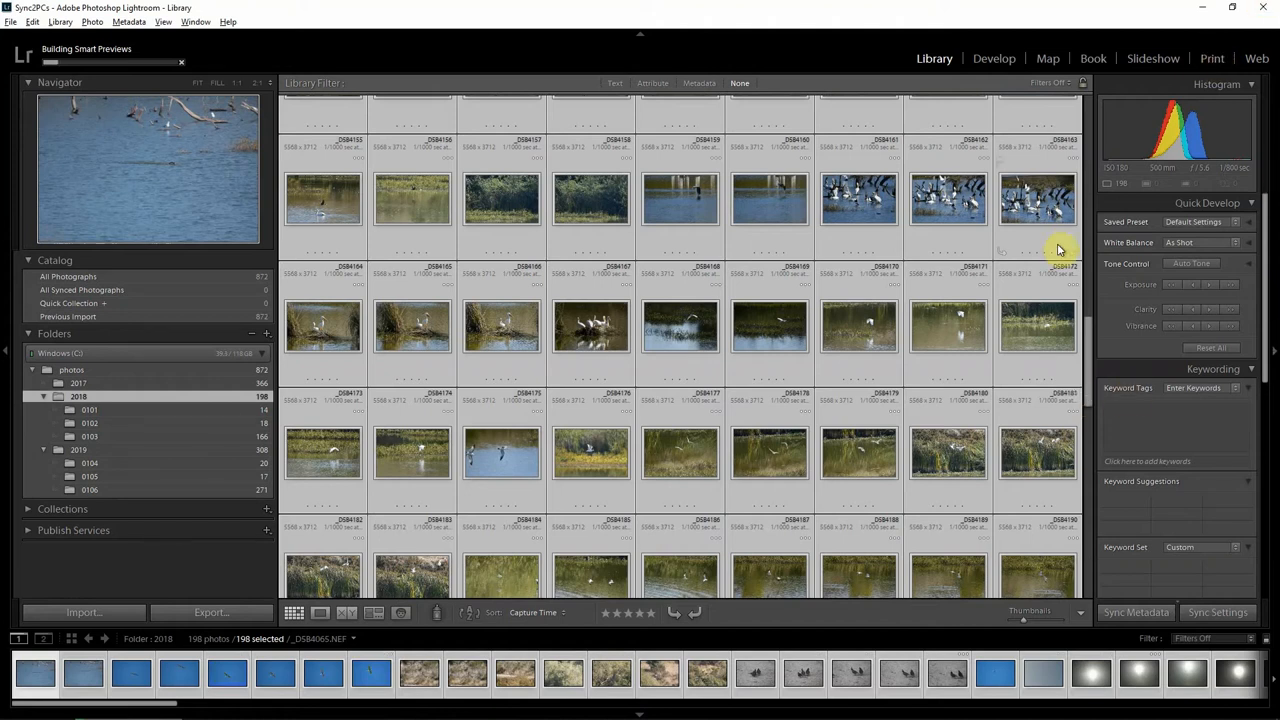
mouse_move(850, 276)
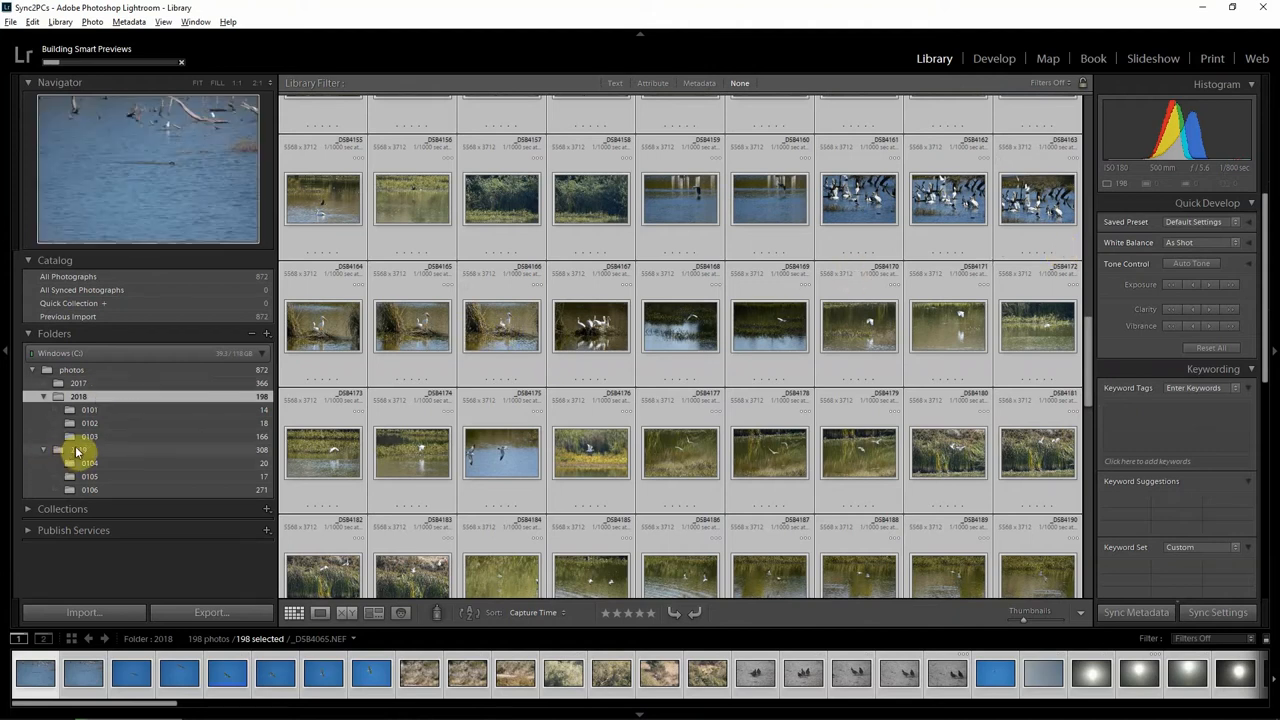
click(88, 462)
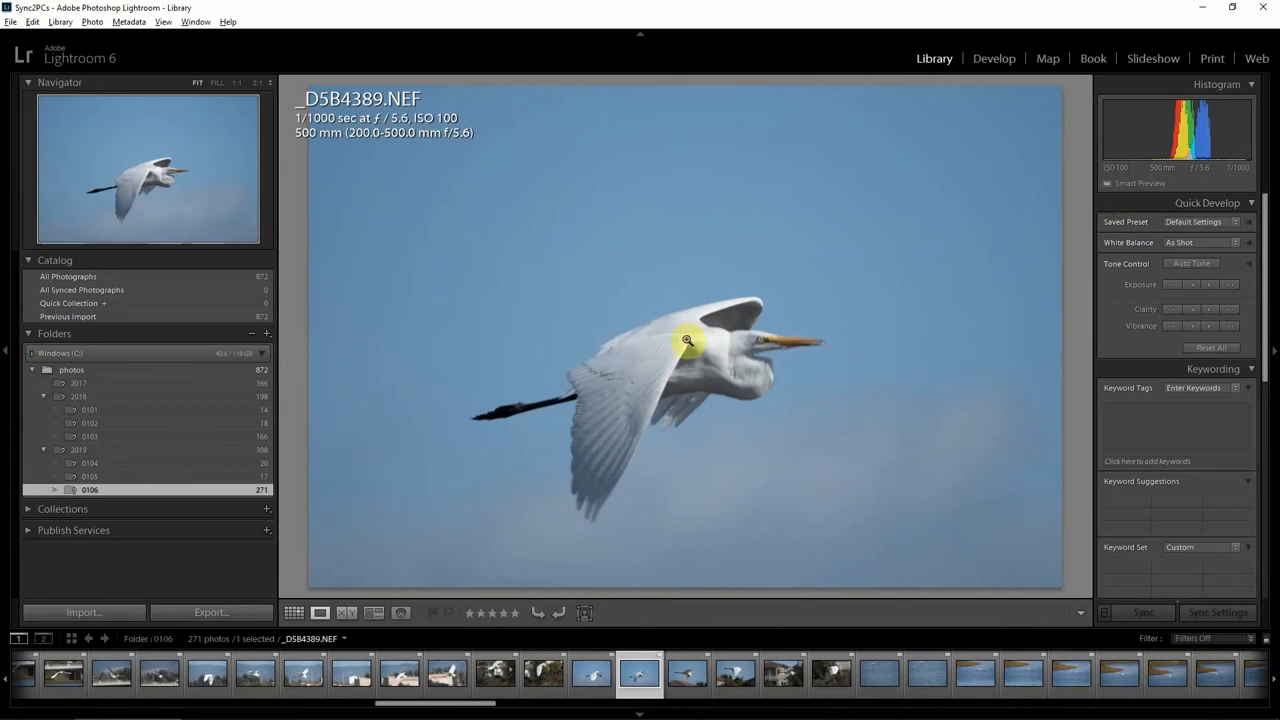
mouse_move(1018, 206)
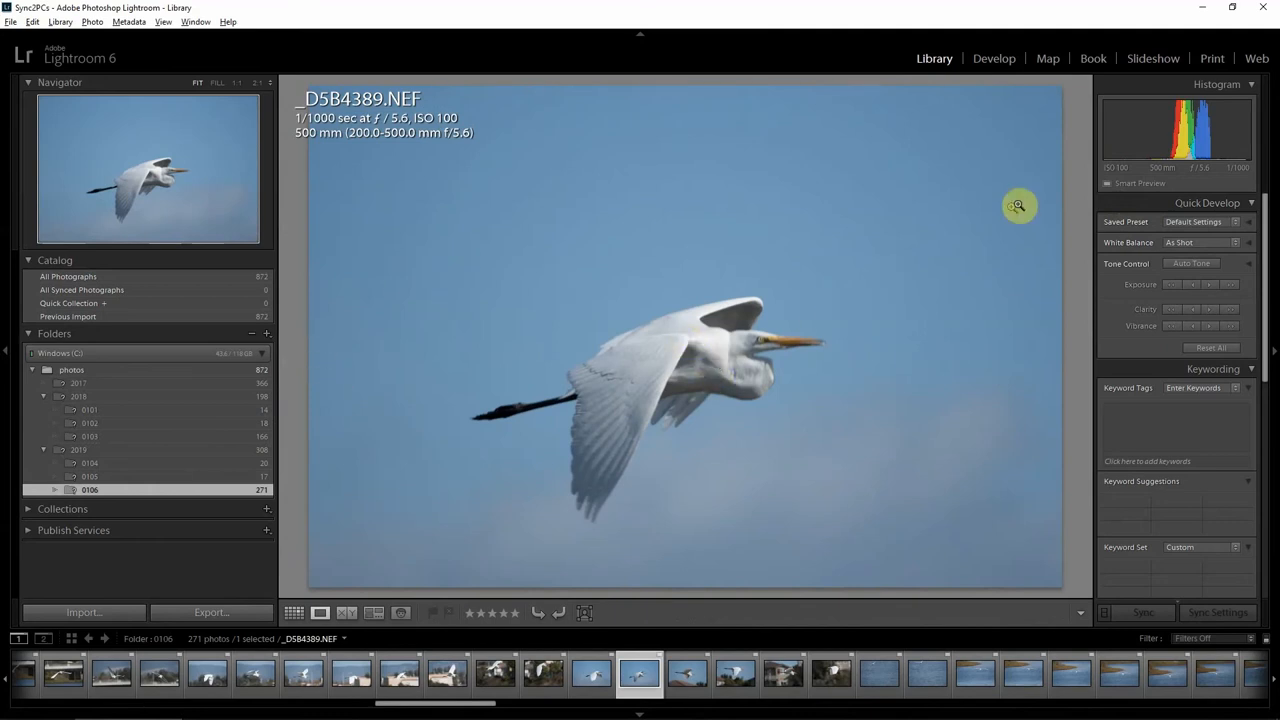
mouse_move(1130, 184)
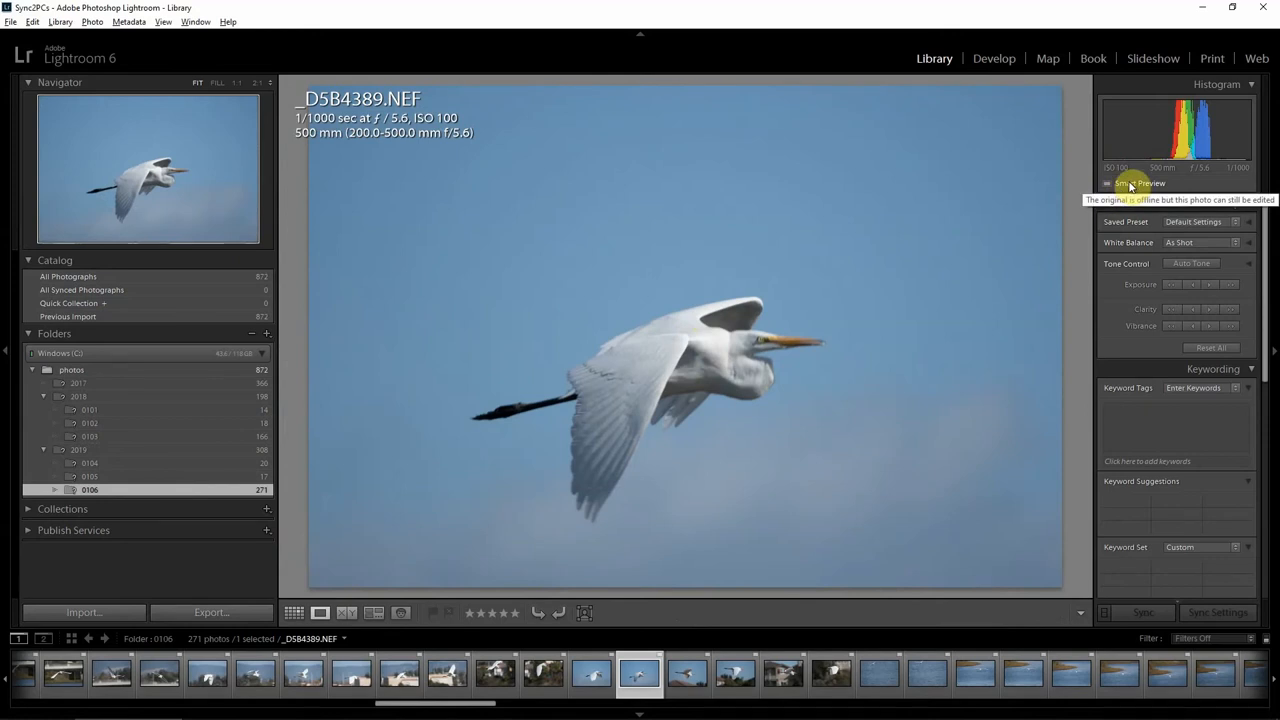
mouse_move(964, 688)
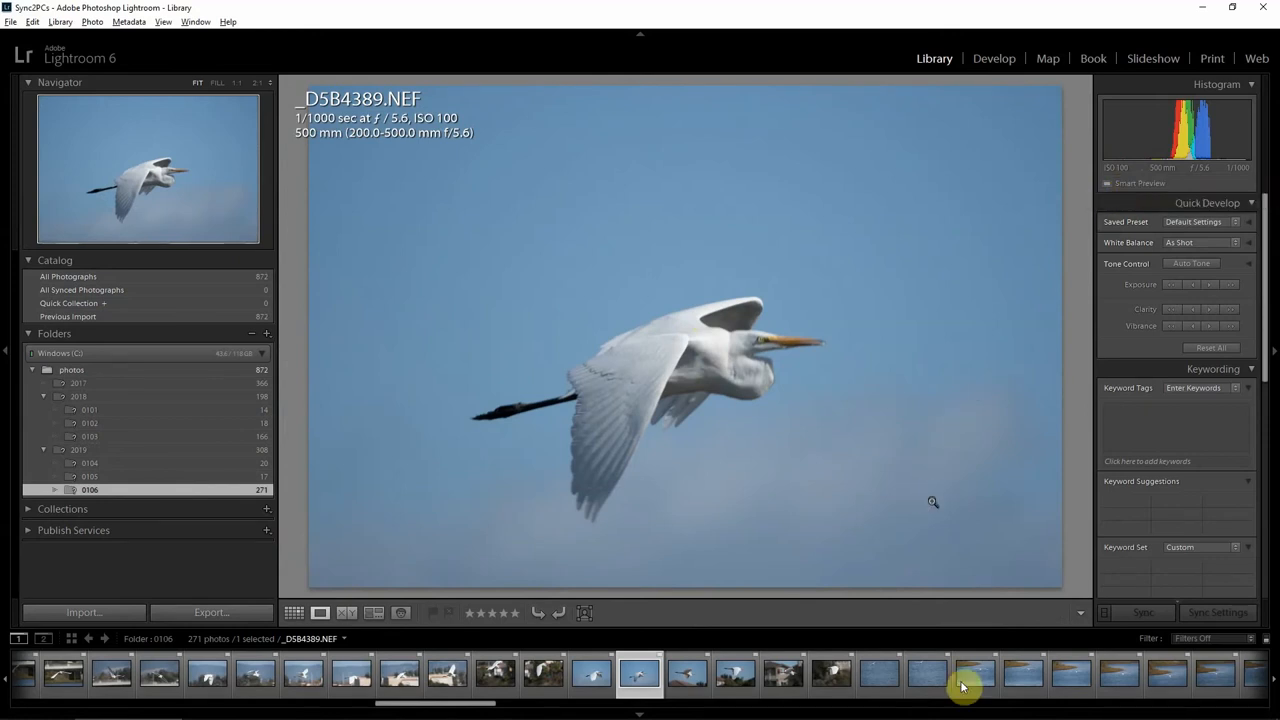
Browse to two other egret shots from the set in the filmstrip.
click(496, 672)
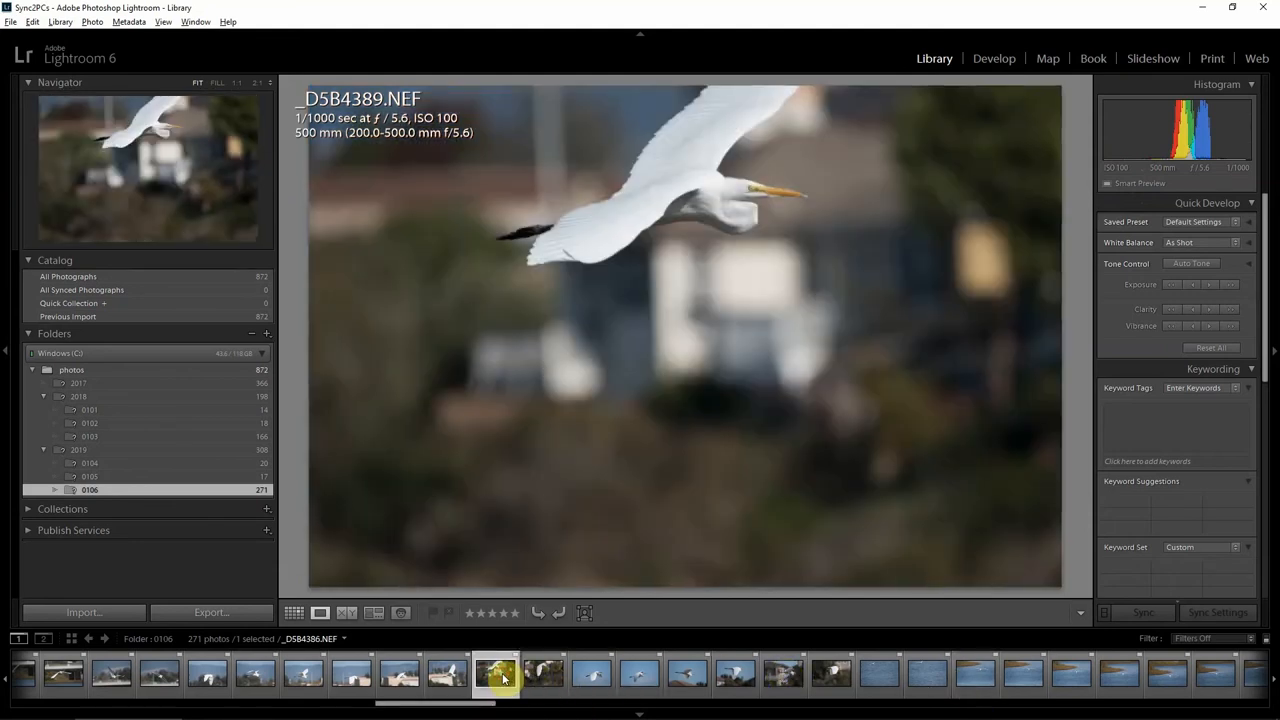
click(294, 612)
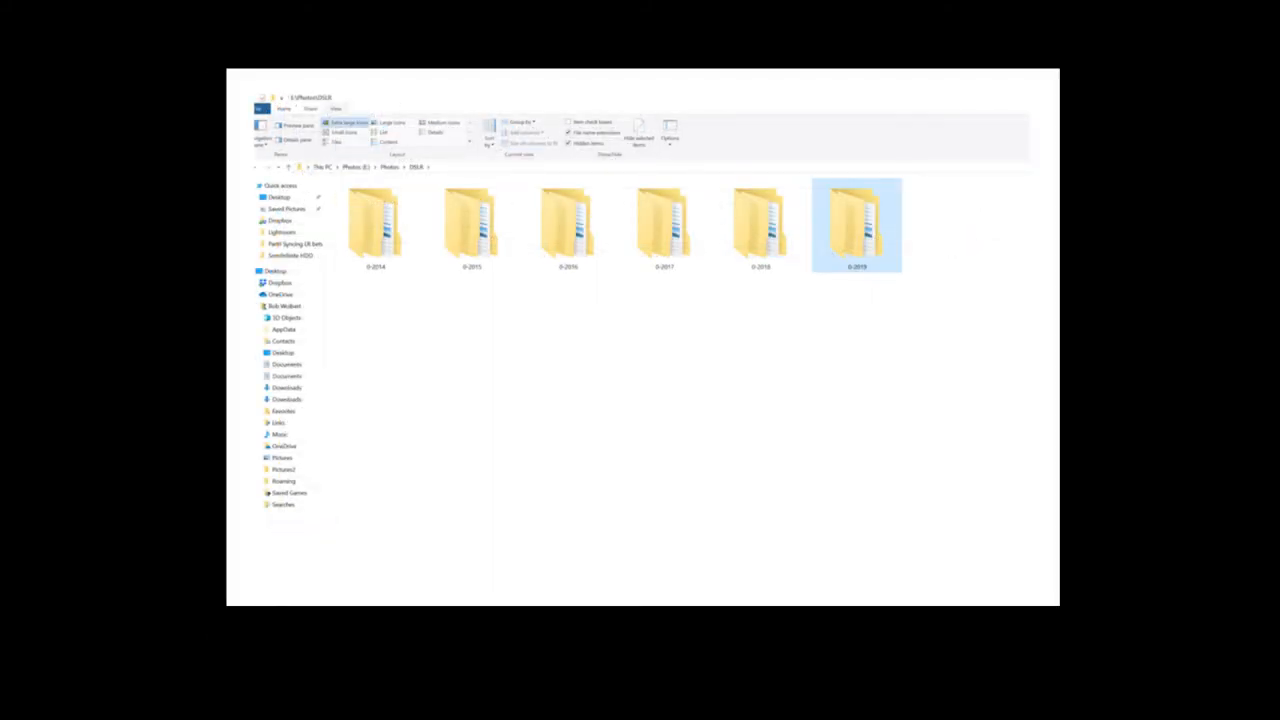
Open the most recent yearly folder inside Photos.
double_click(856, 224)
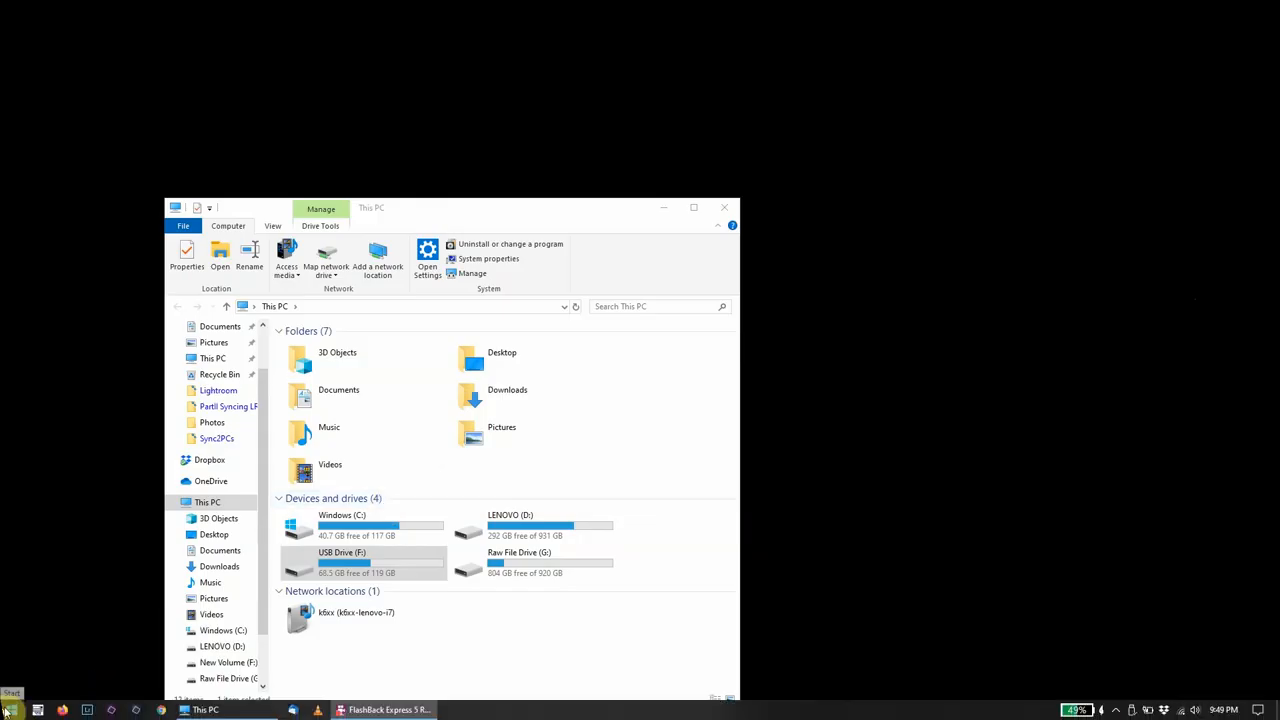
Launch Disk Management from the Start button's Win+X tools menu.
right_click(12, 710)
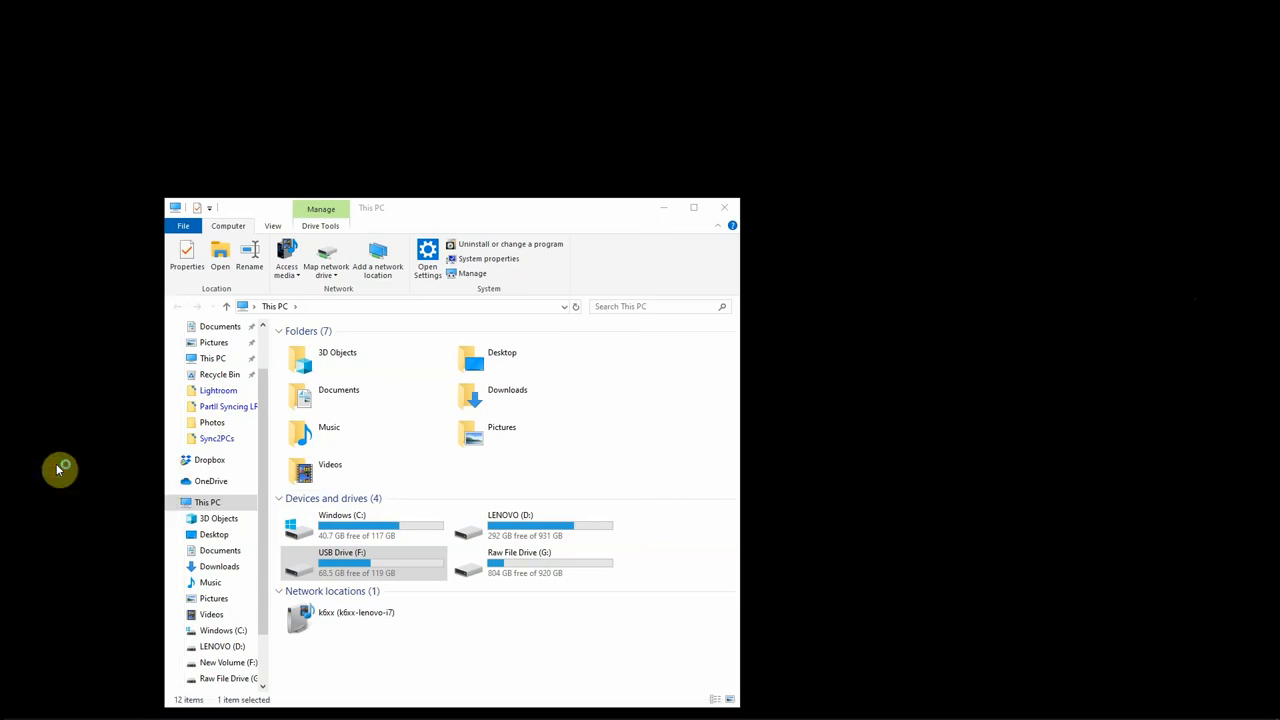
click(472, 272)
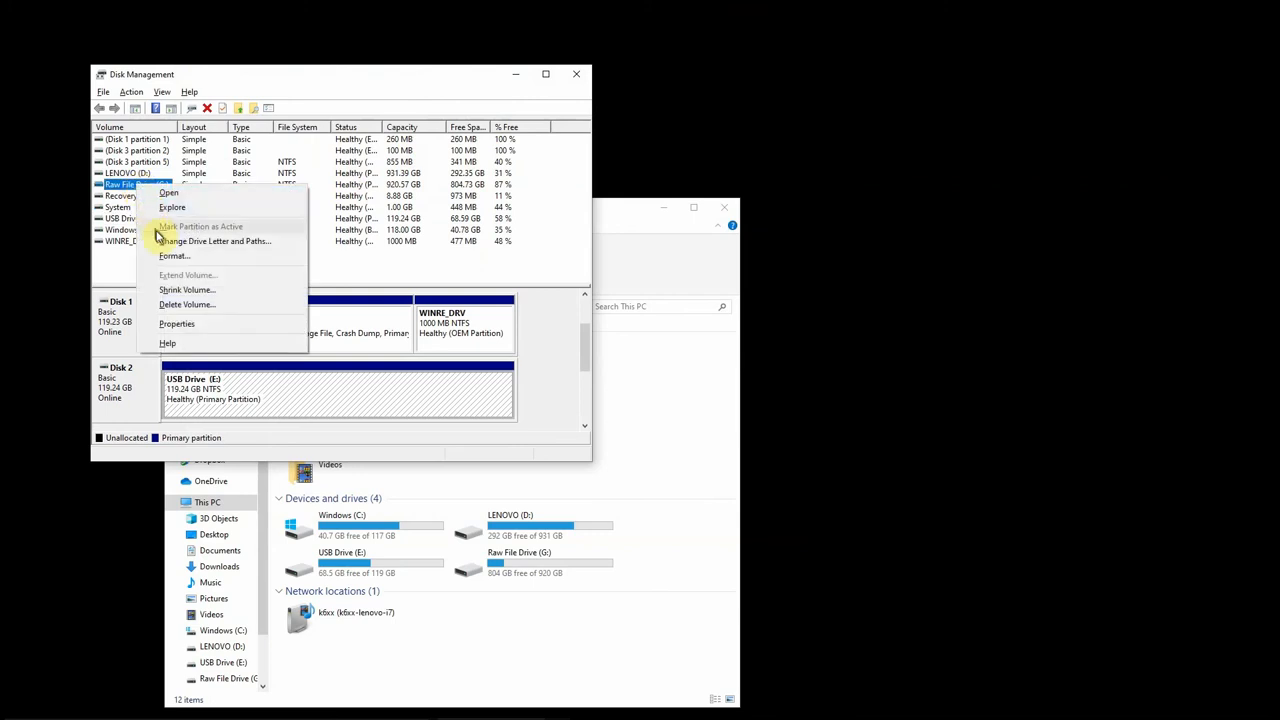
Begin changing Raw File Drive (G:)'s letter via Change Drive Letter and Paths.
click(212, 240)
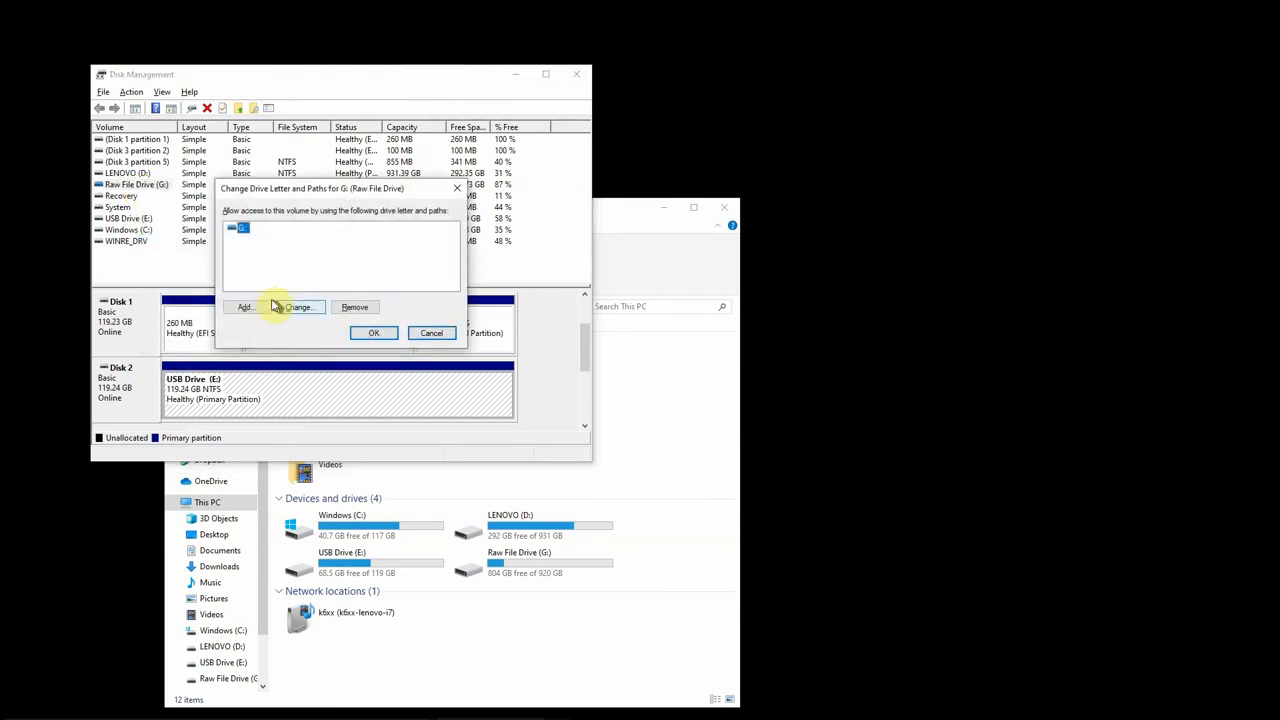
click(296, 308)
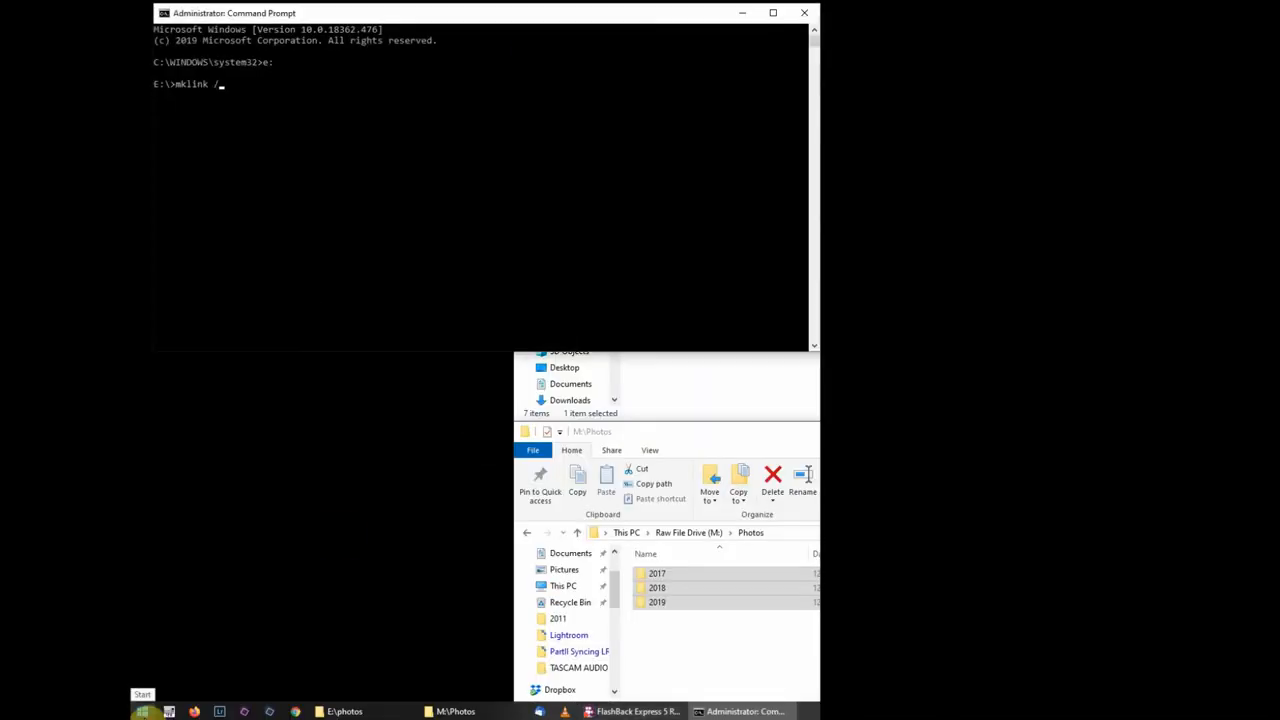
Run mklink /J junctions from \photos\2017, 2018 and 2019 to M:\photos.
text(j \photos\)
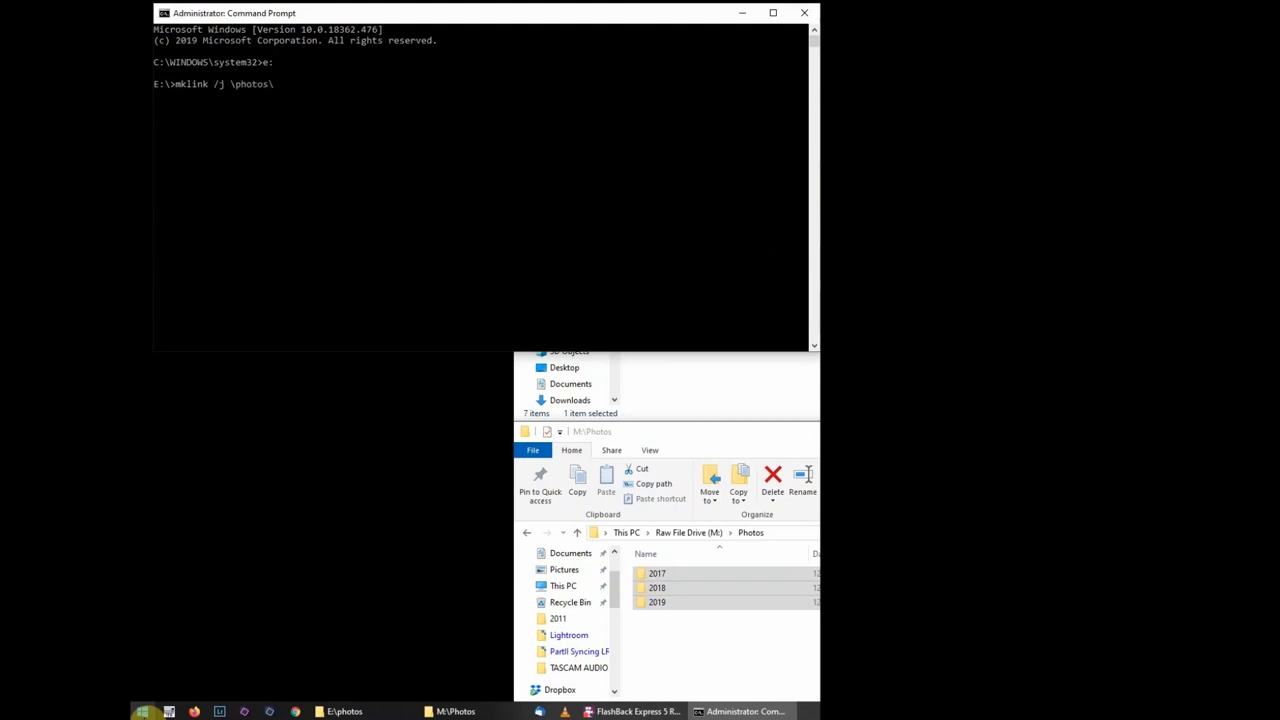
text(2017 m:\photos\2017)
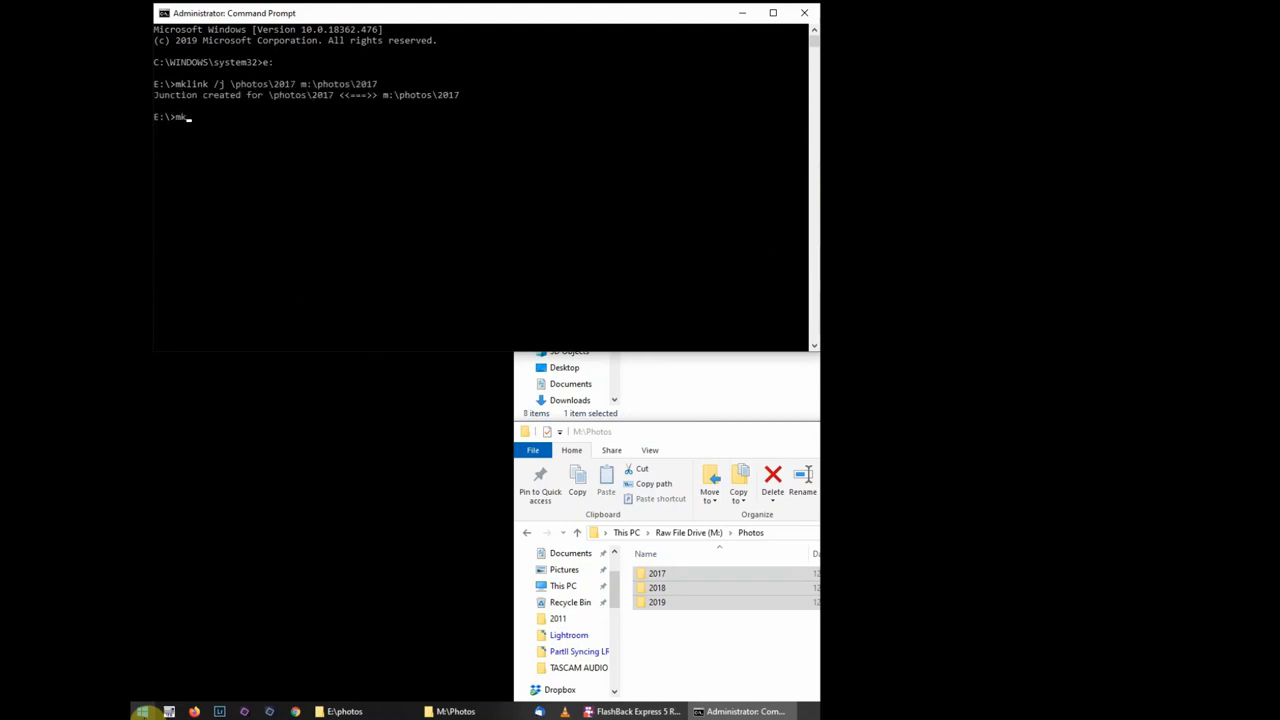
text(klink /j \photos\2018 m:\photos\2017)
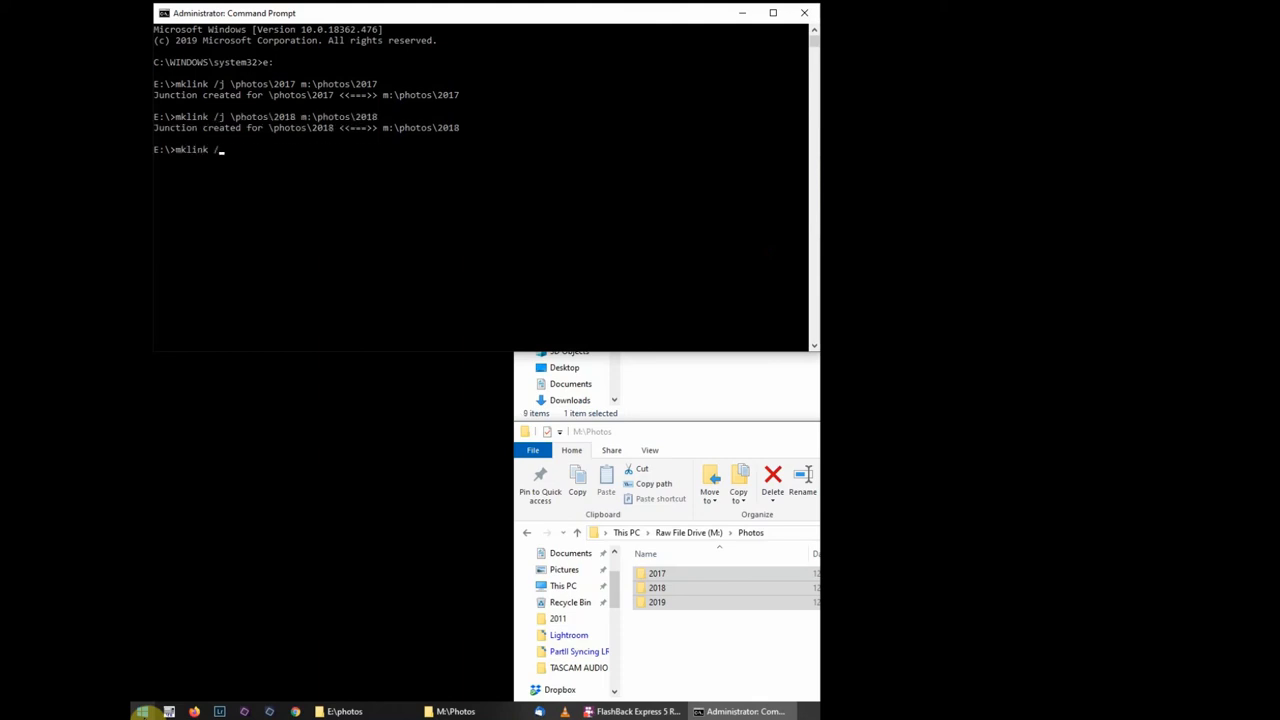
text(j \photos\2019 m:\photos\201)
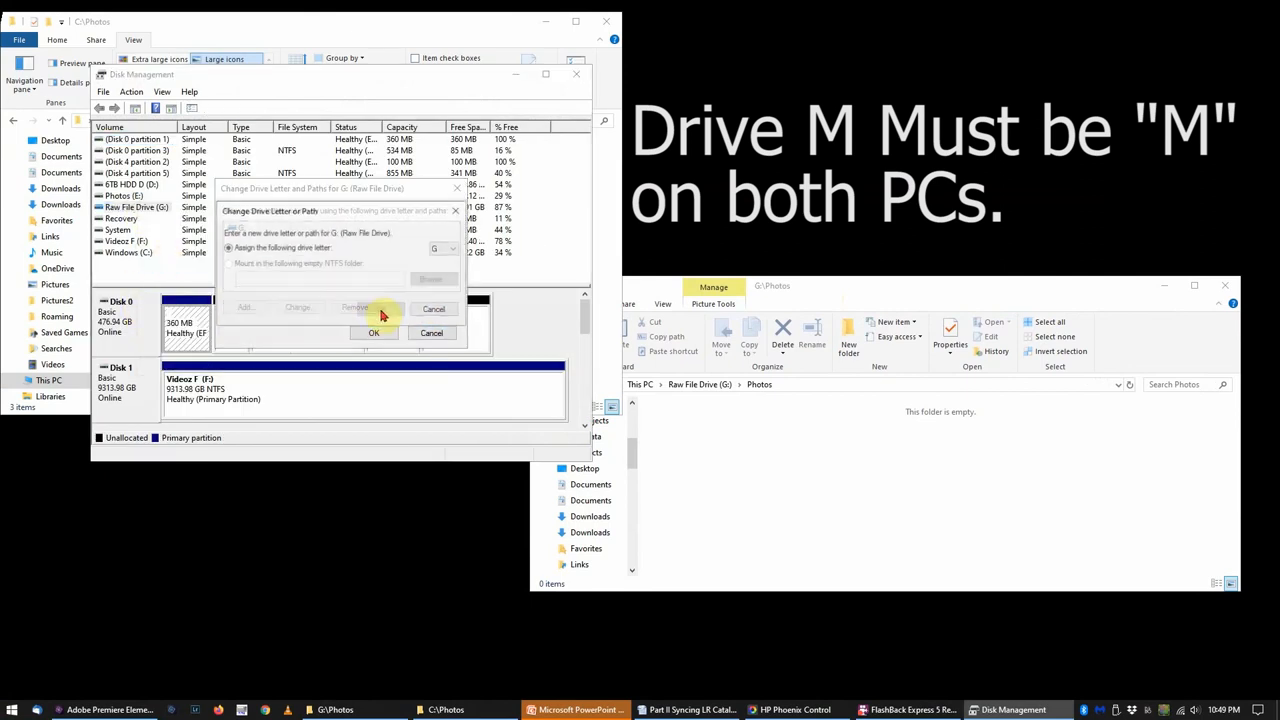
Apply drive letter M to Raw File Drive and confirm the warning.
click(444, 248)
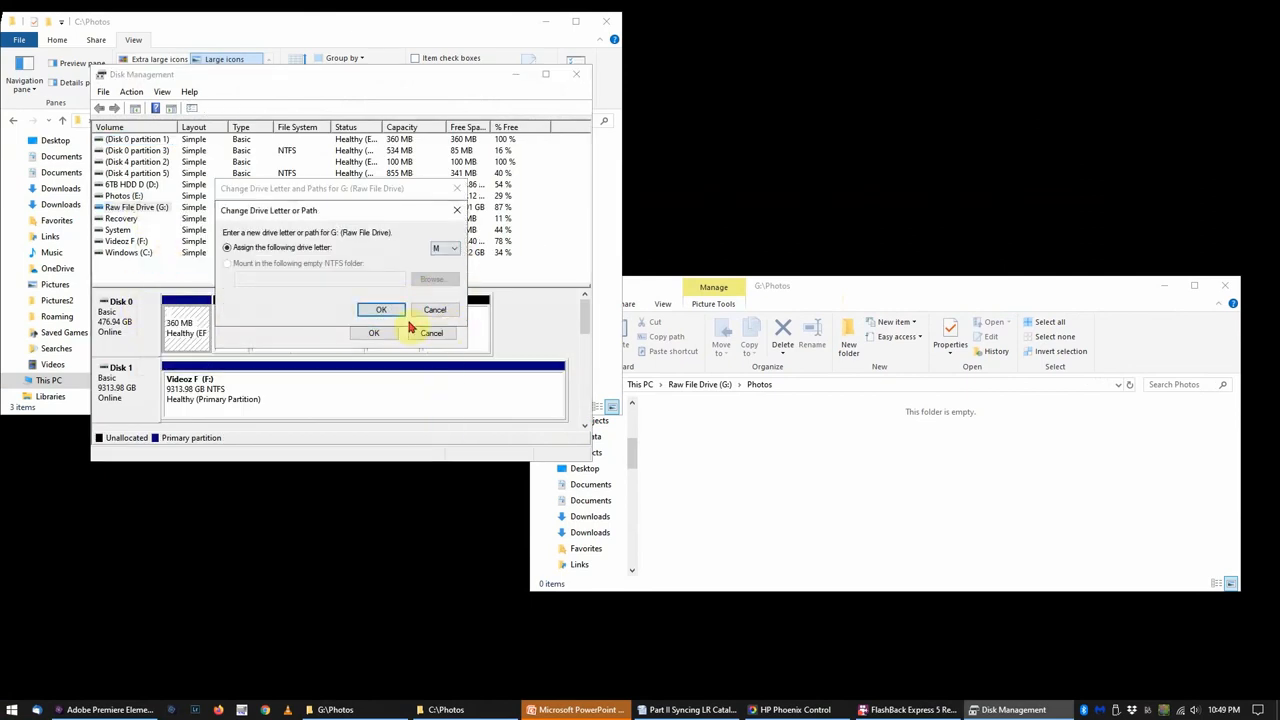
click(380, 308)
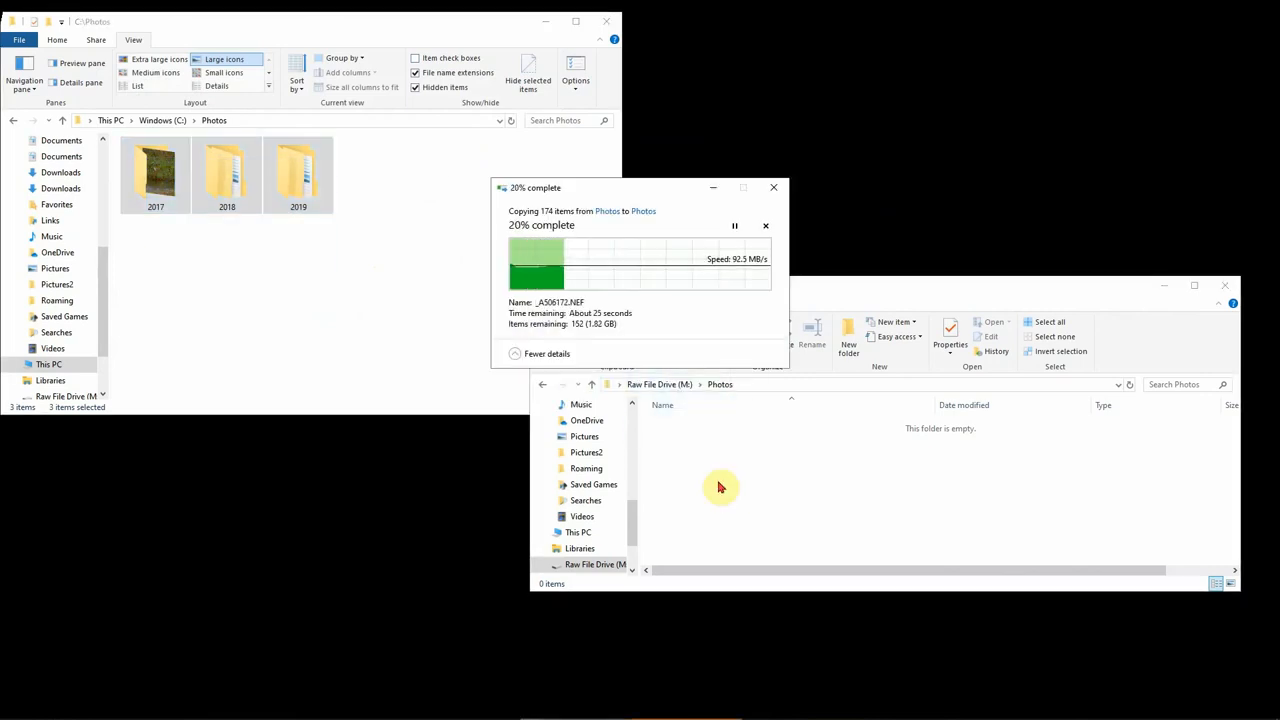
Paste the 2017–2019 folders into M:\Photos and show them as Large icons.
click(548, 352)
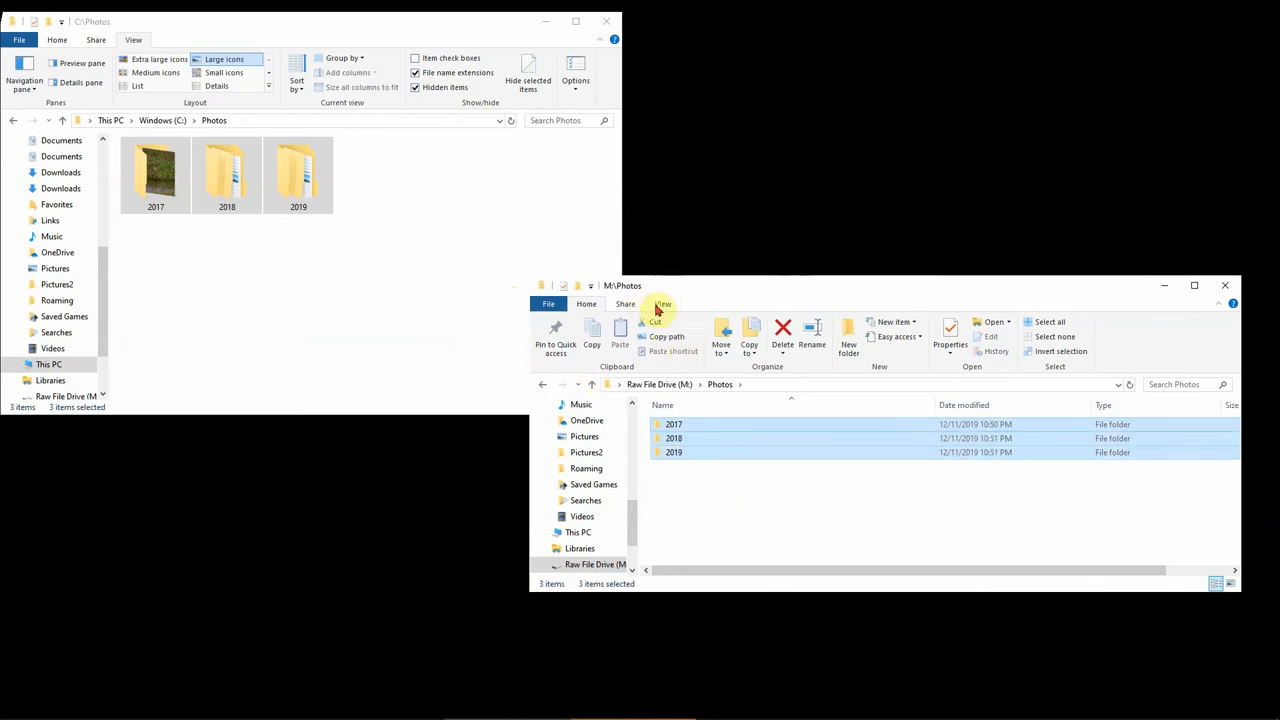
click(662, 304)
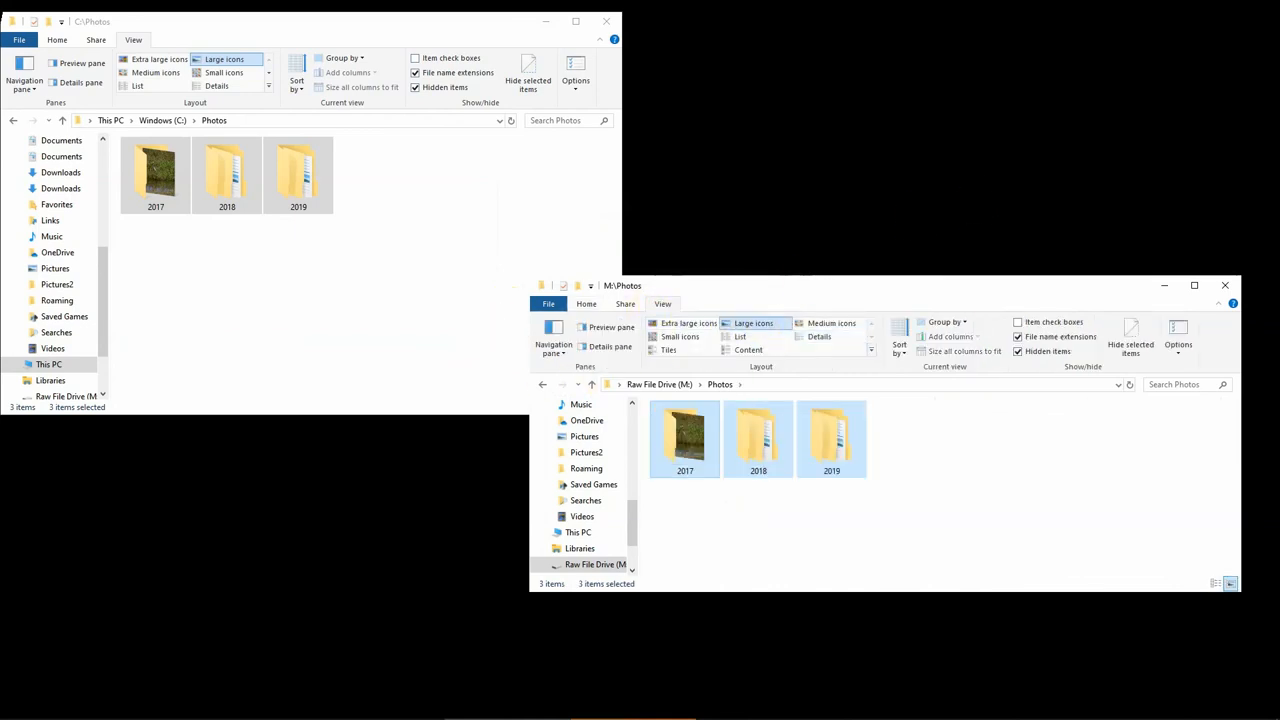